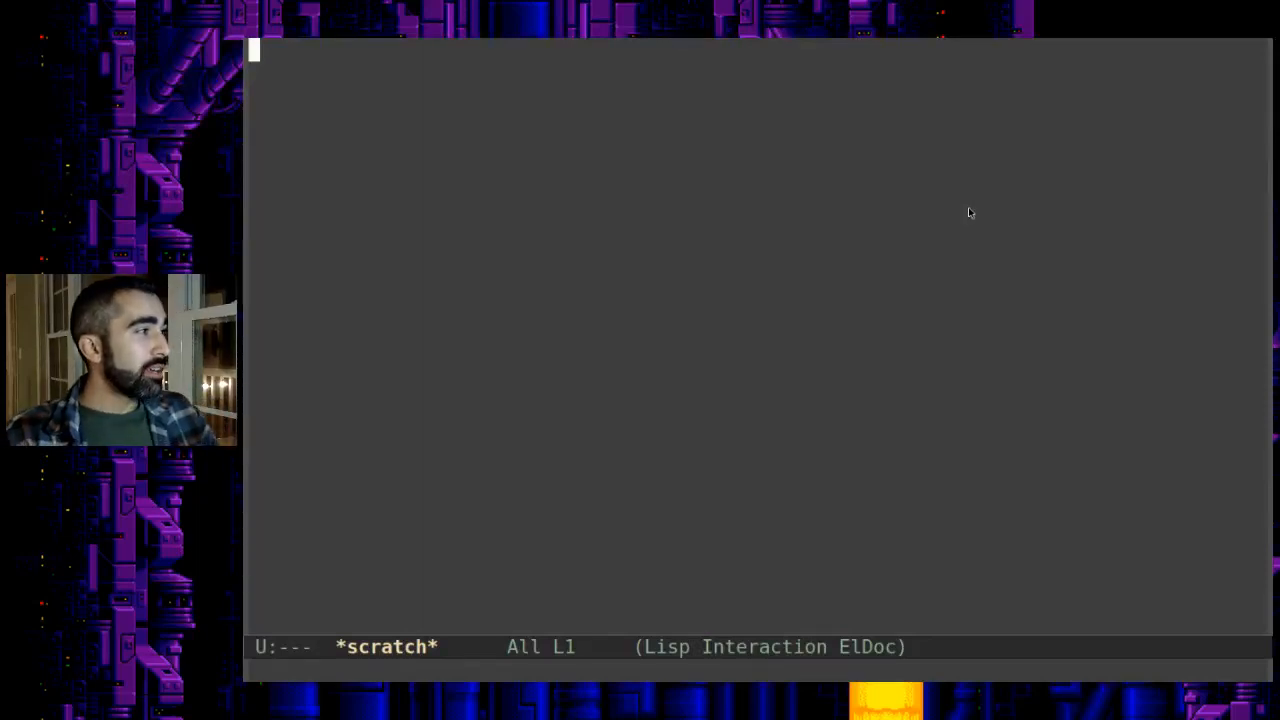
mouse_move(841, 141)
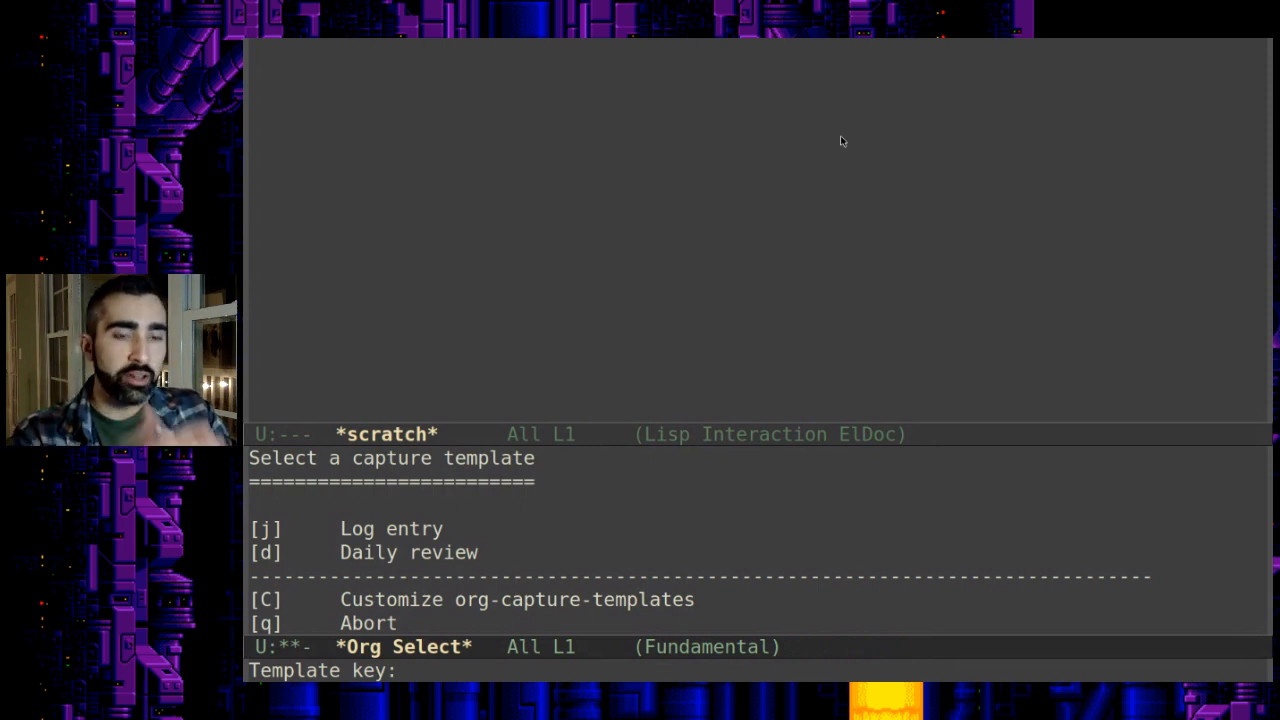
- Dismiss the Org capture template chooser without picking any template
key("q")
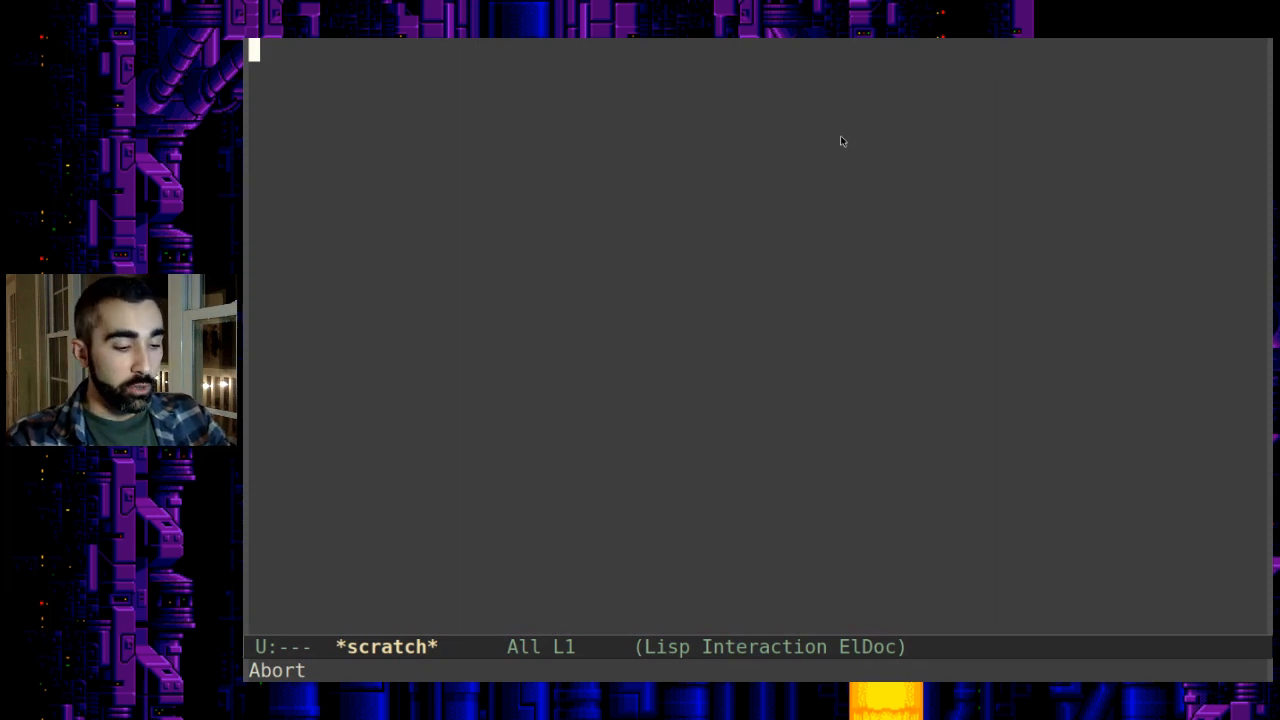
- Run an agenda tag search for joe and move to the 19:00 brainstorm entry
key("C-c a")
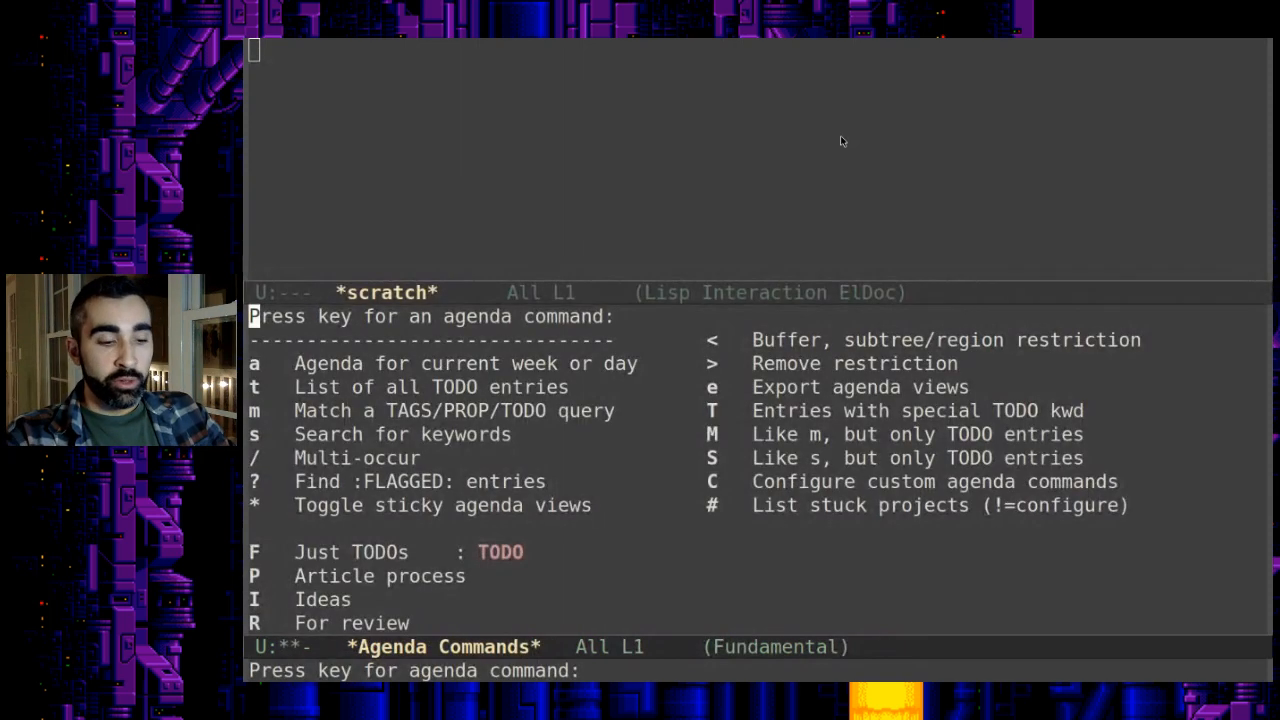
key("m")
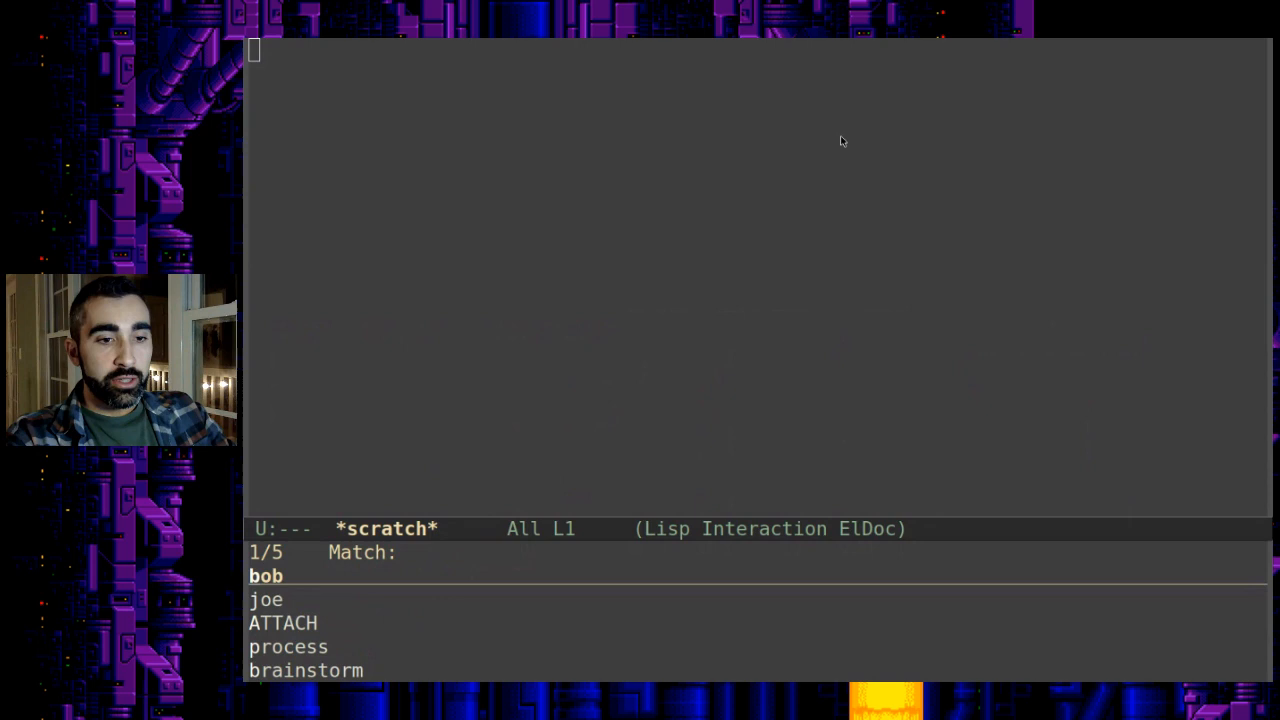
key("down")
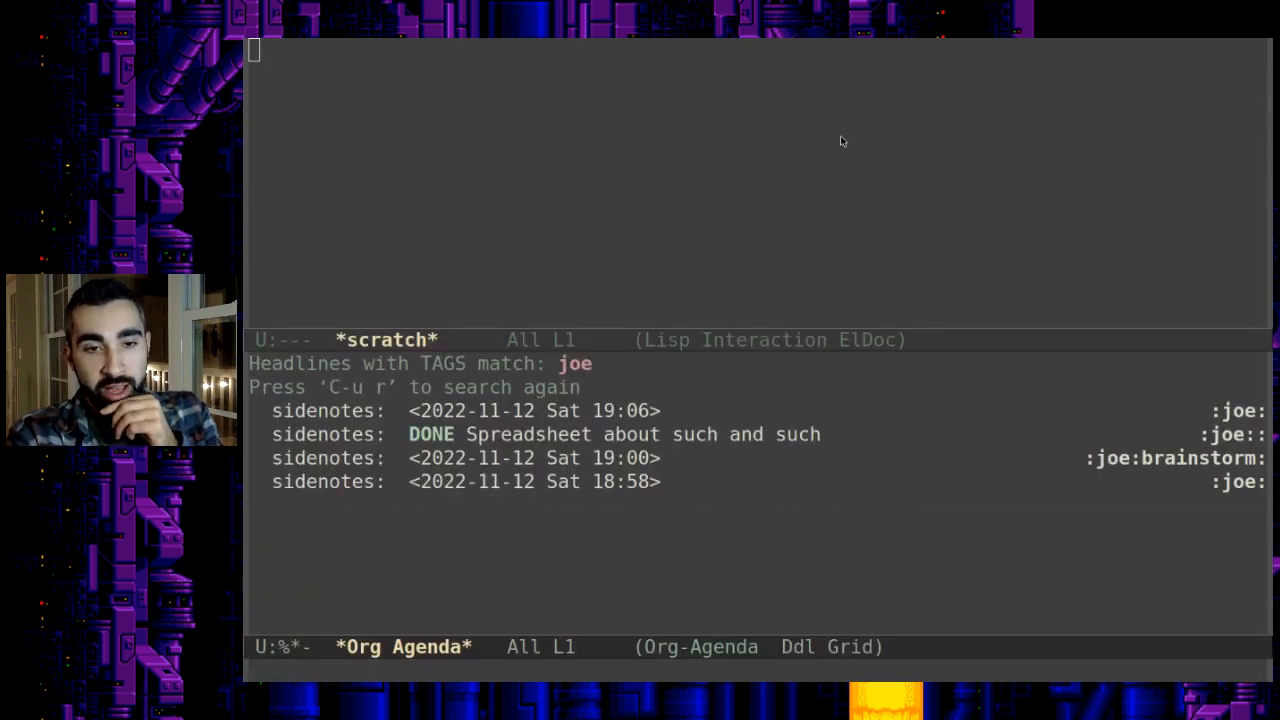
key("down")
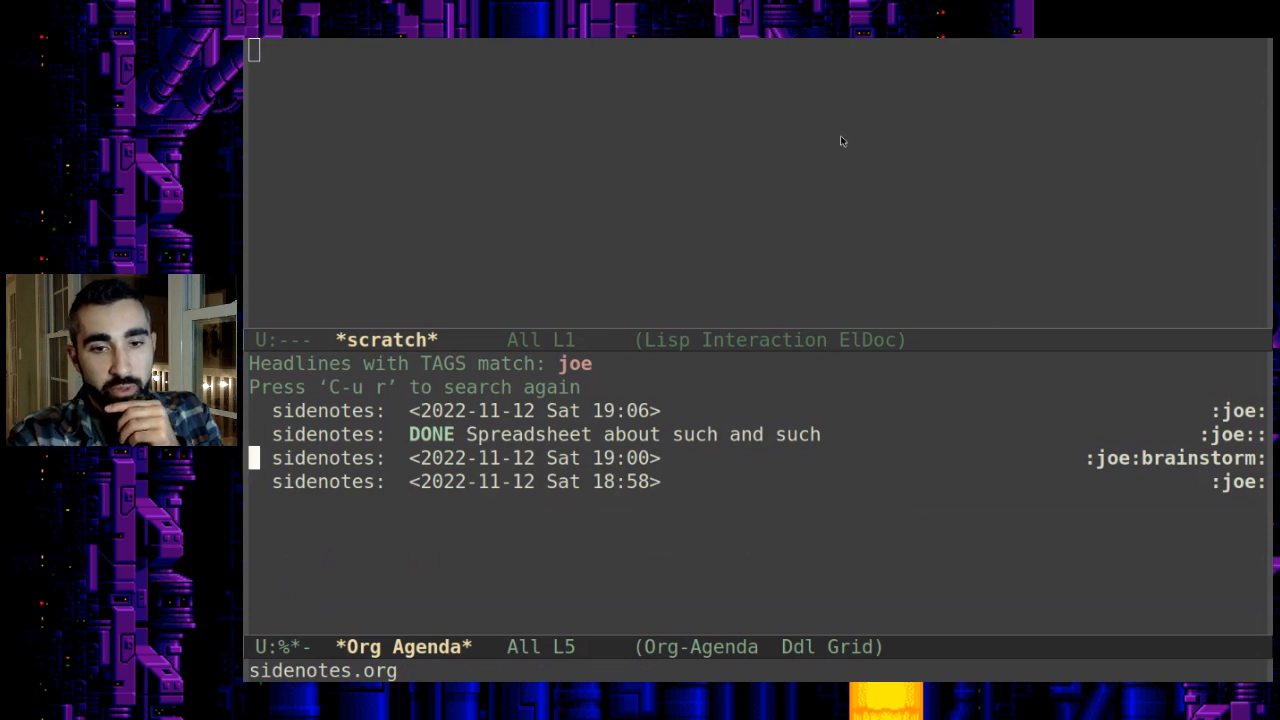
mouse_move(650, 470)
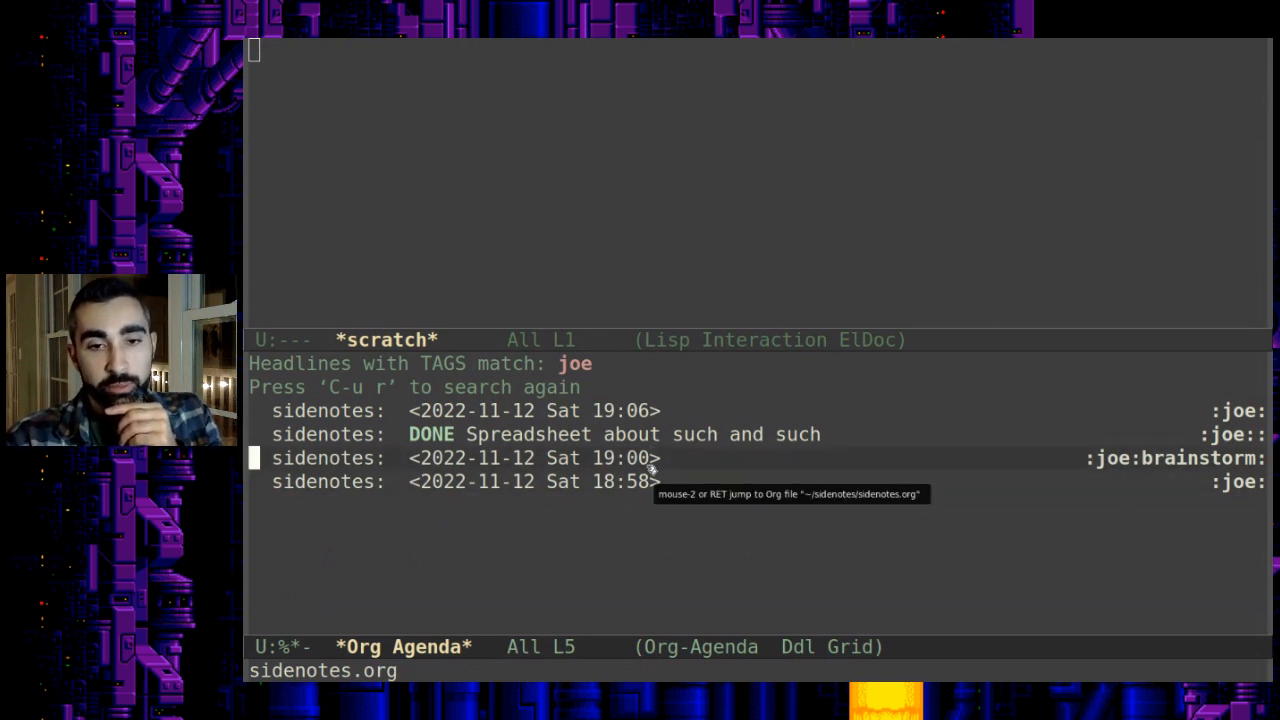
mouse_move(683, 448)
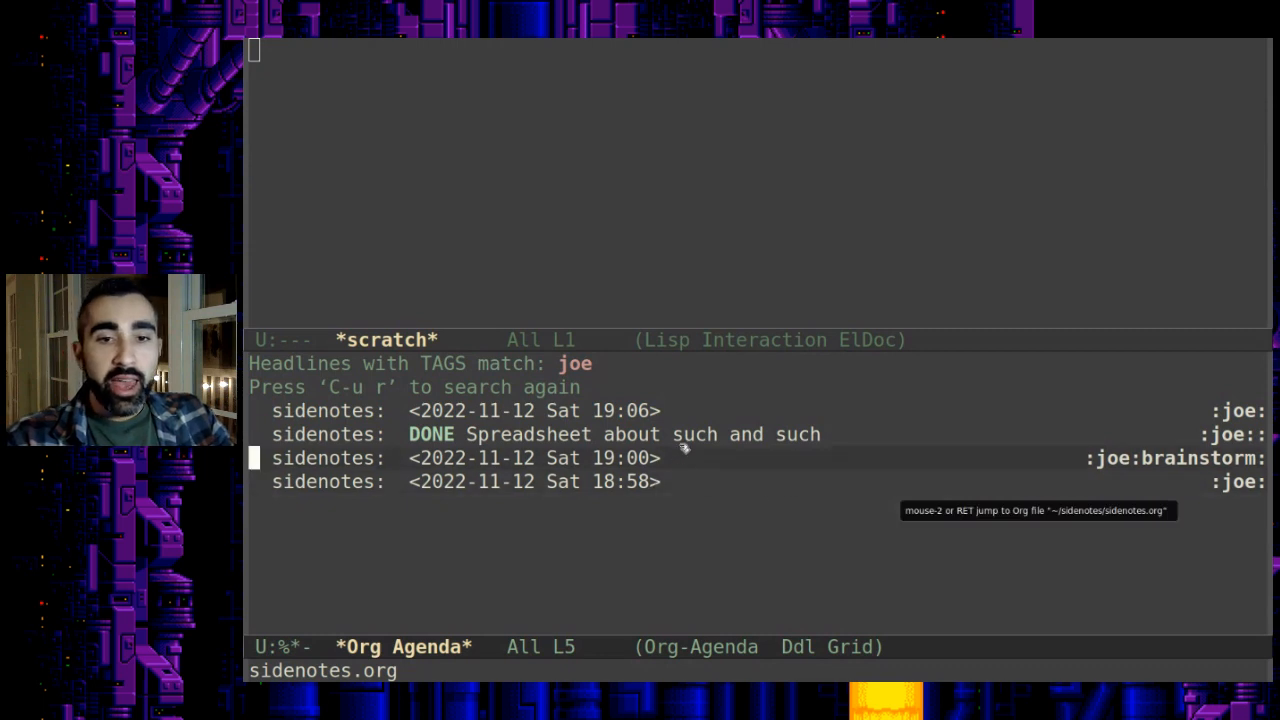
mouse_move(780, 440)
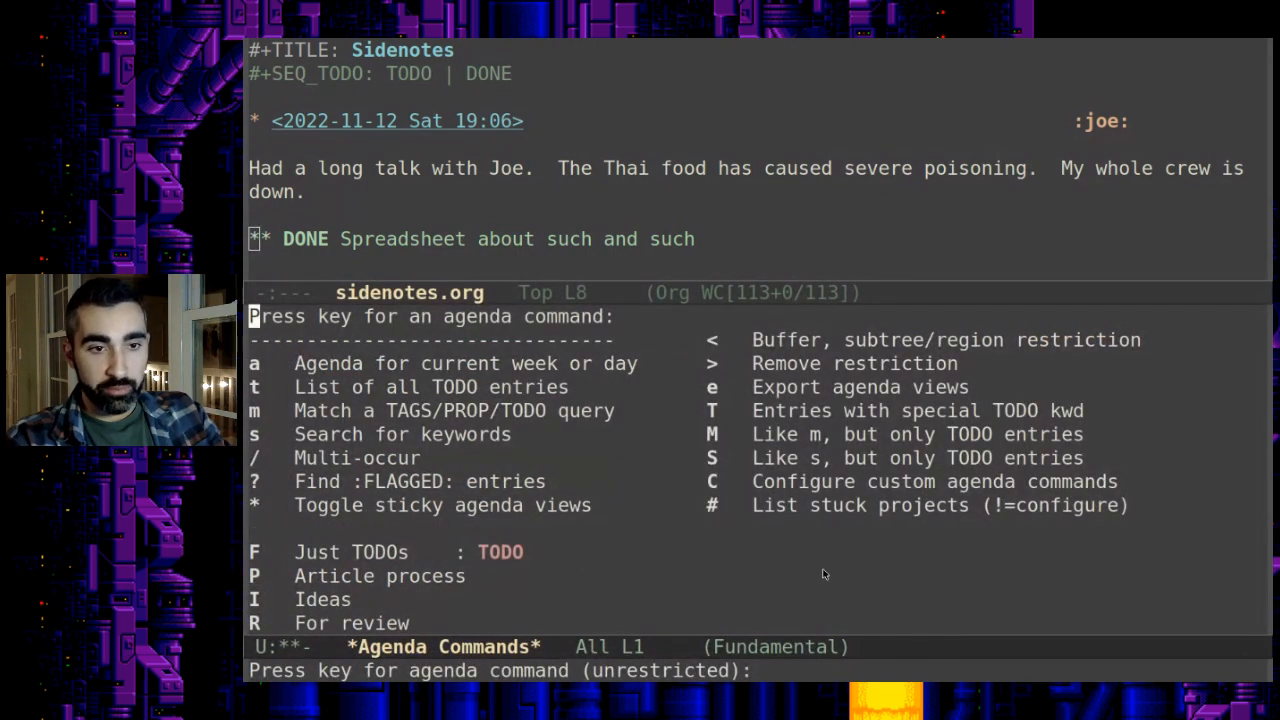
- Add 'Water the desk plant' to the daily review and begin a 19:00 entry attachment
key("m")
type("joe+brain")
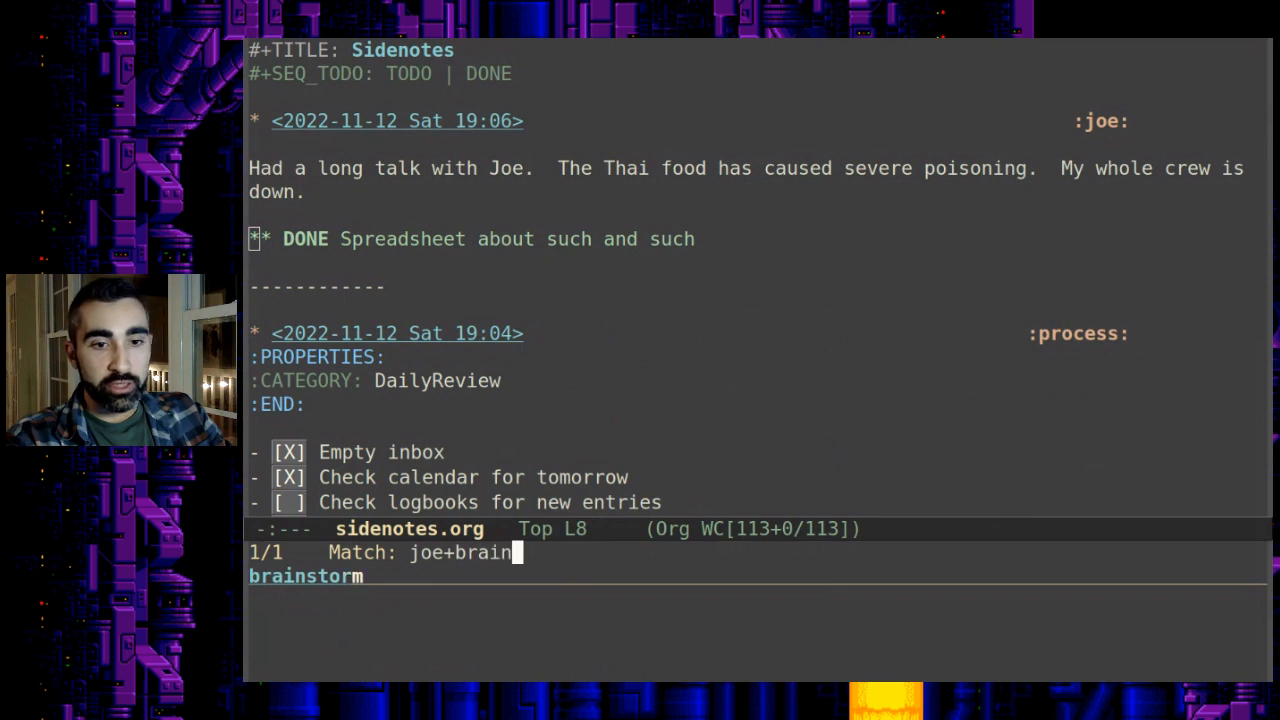
key("Return")
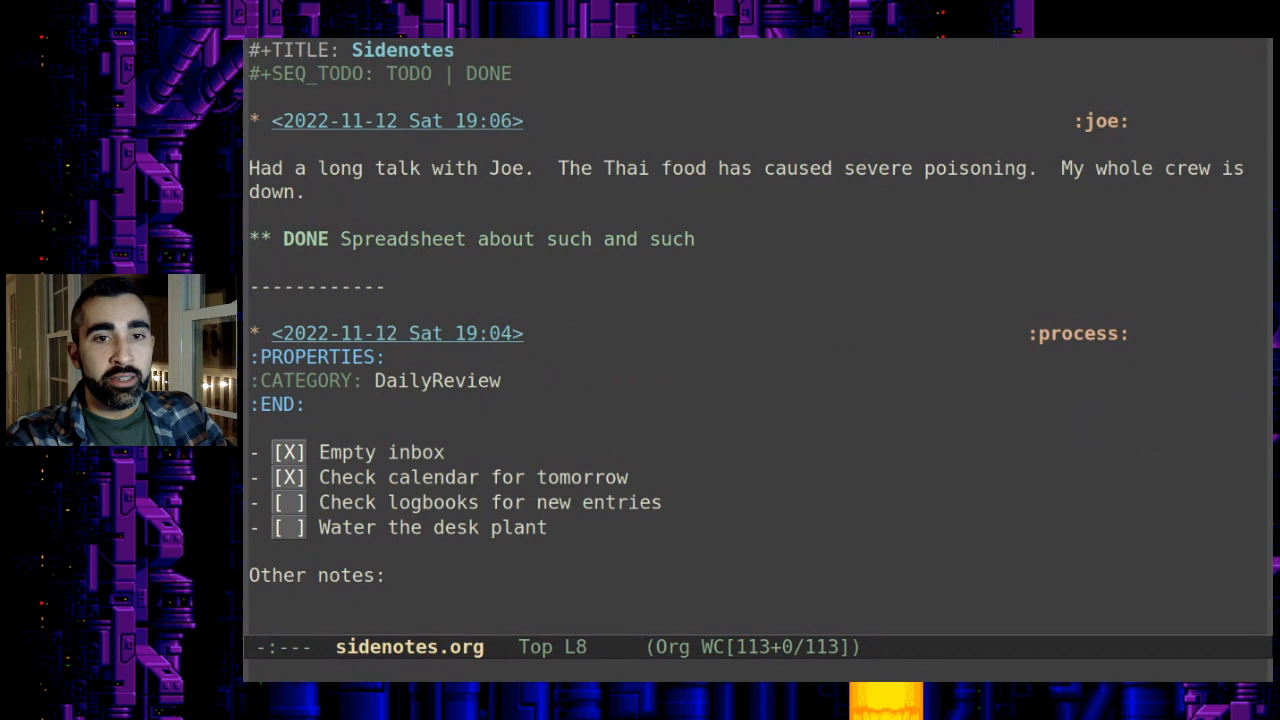
key("up")
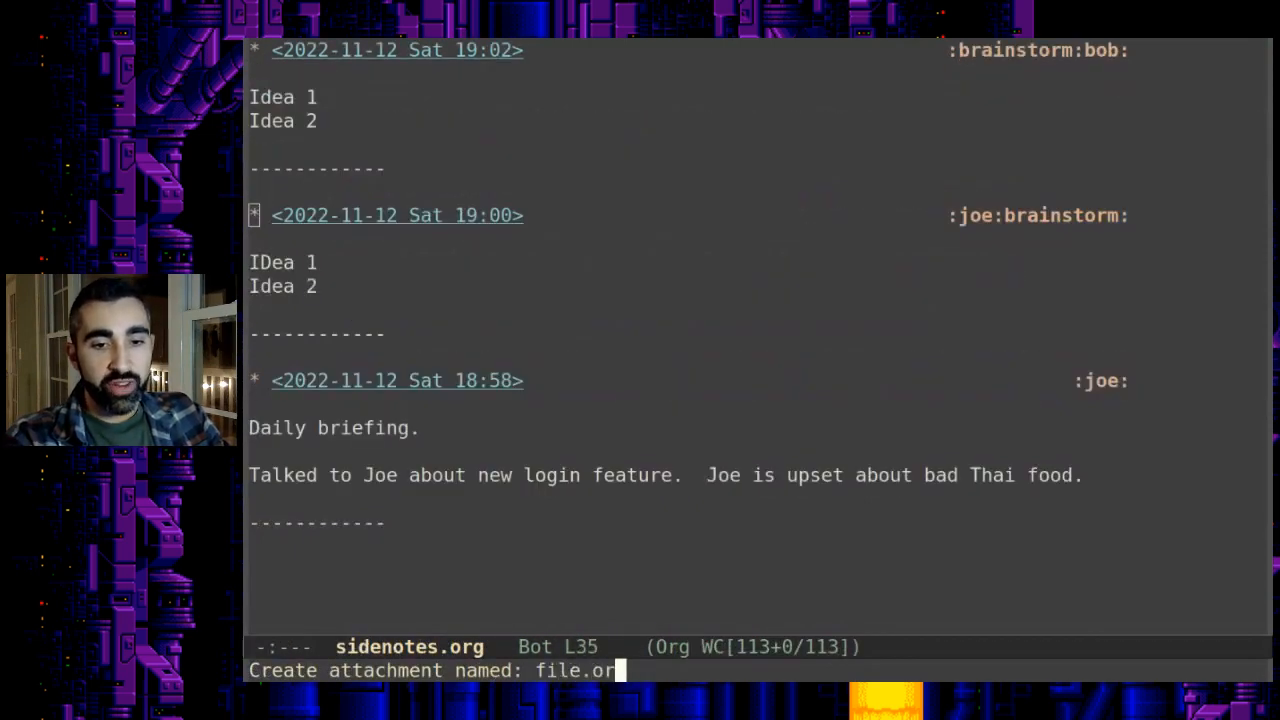
- Create and write the file.org attachment, check ~/sidenotes in Dired, then return to sidenotes.org
key("Return")
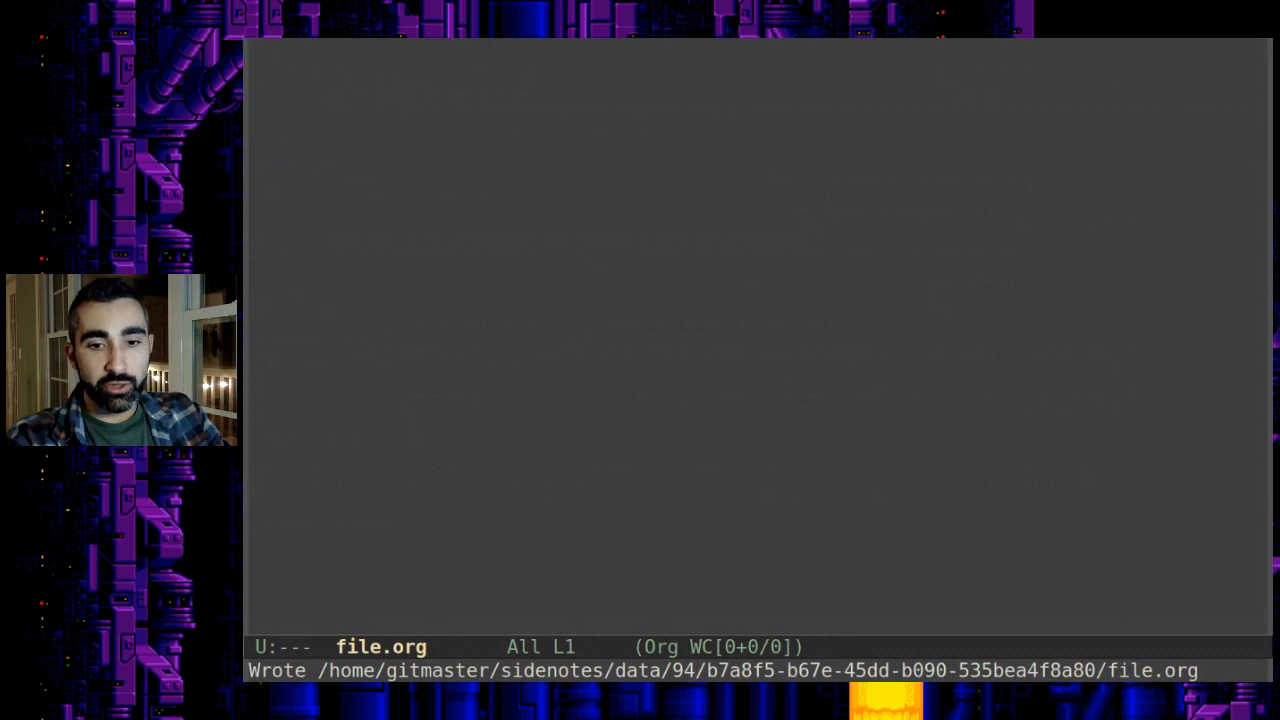
type("a;lsdkjf")
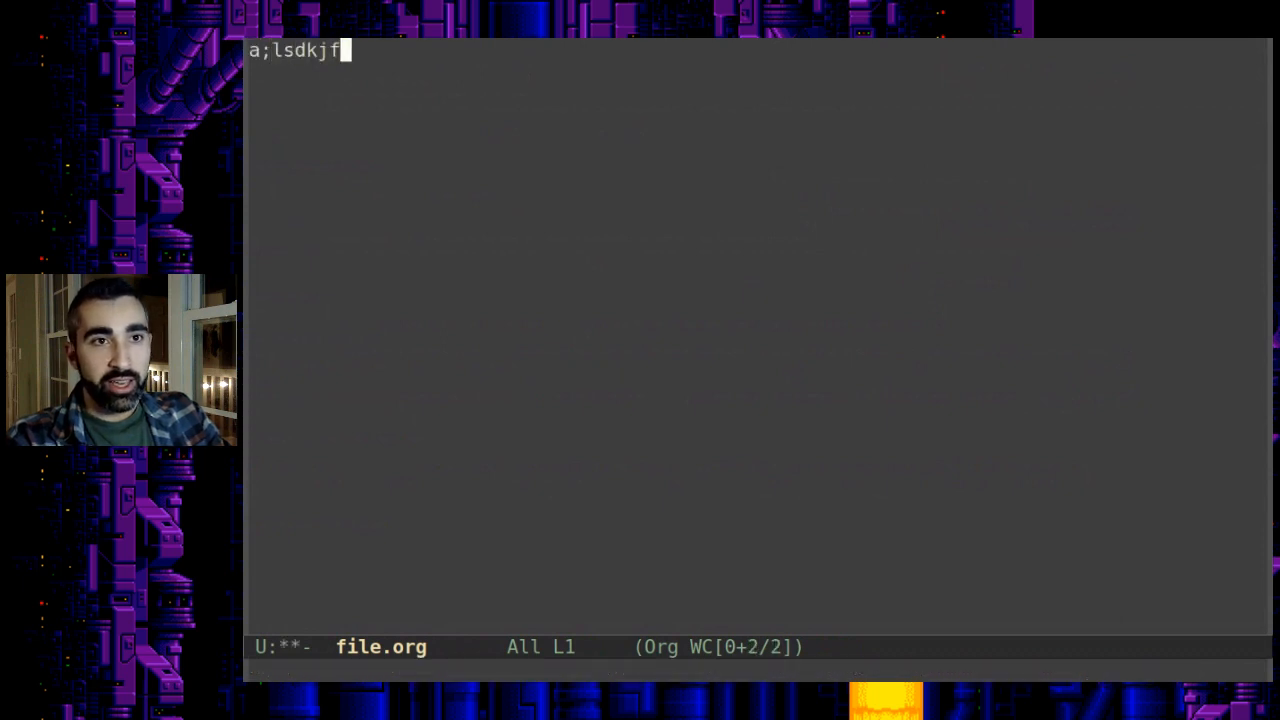
type("asdjklf")
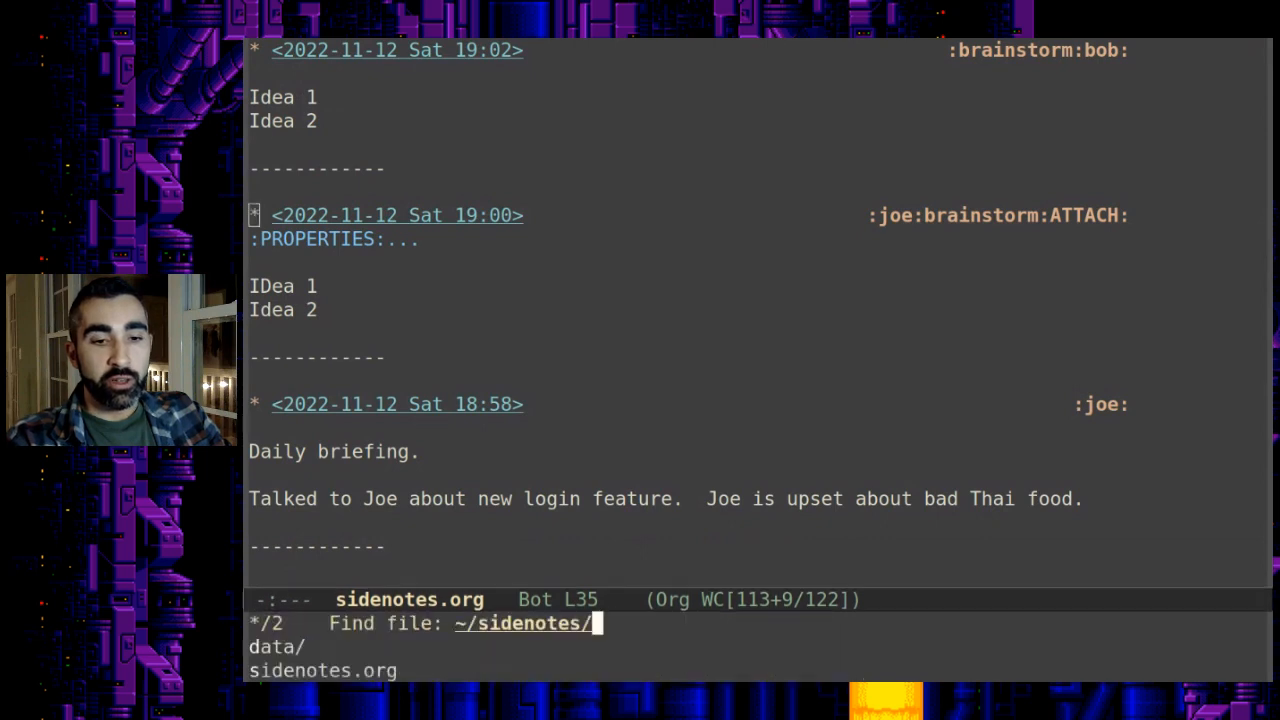
key("Return")
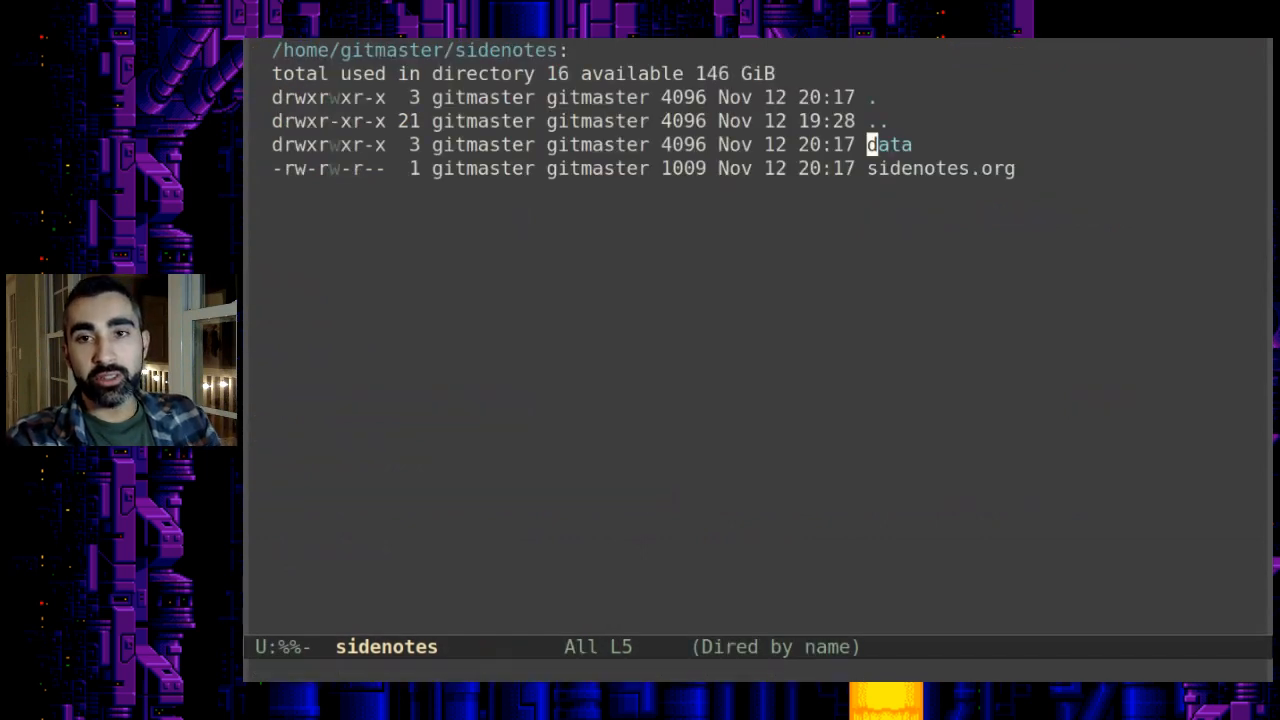
key("Return")
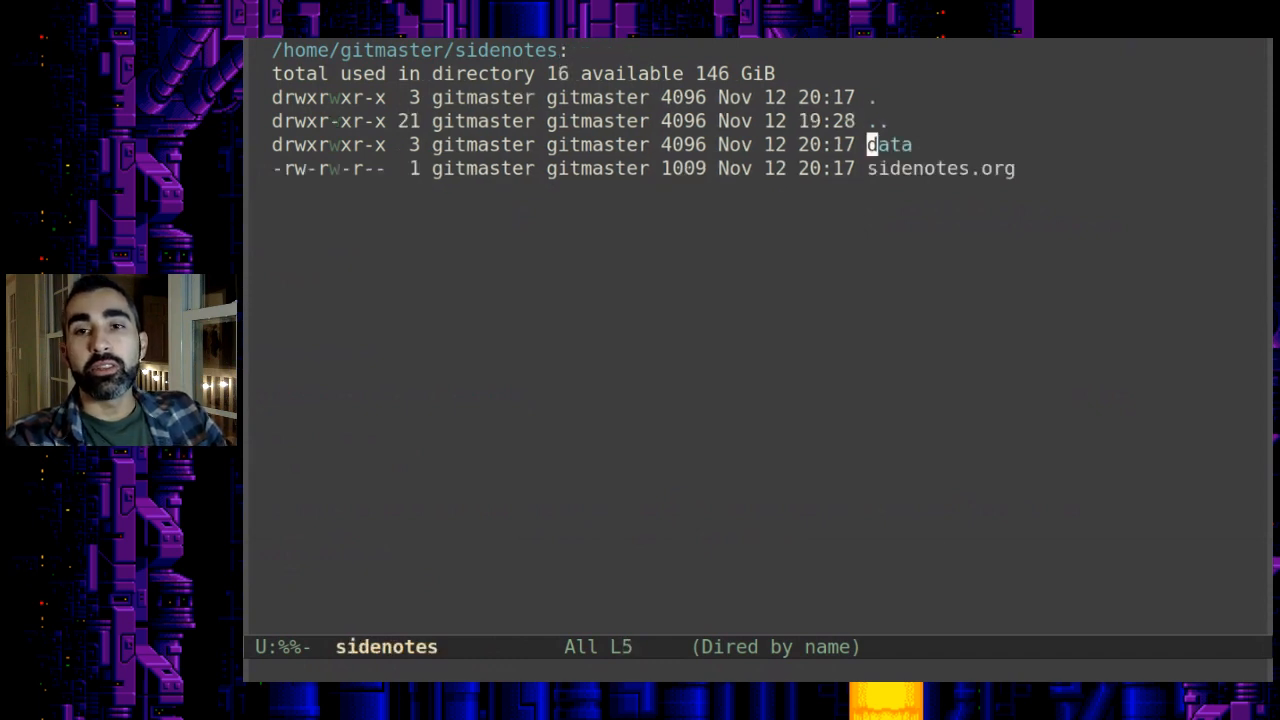
key("Return")
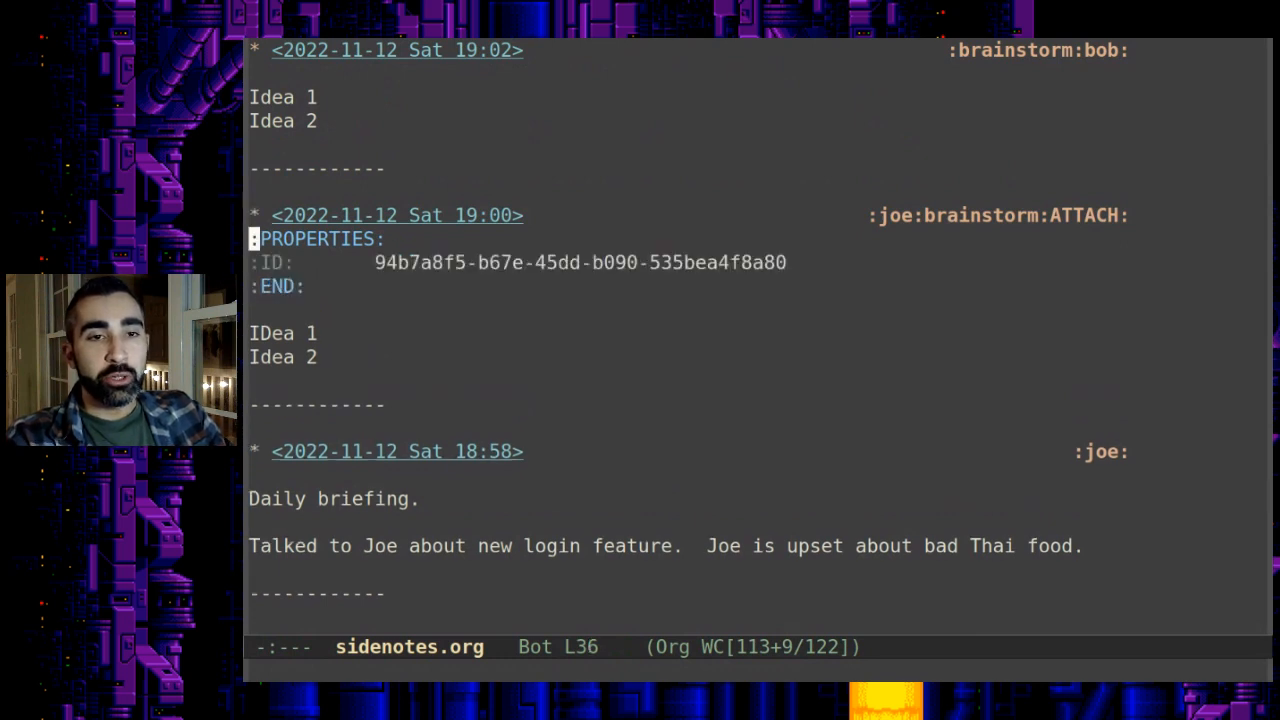
- Move up to the 19:00 heading to show its ID property
key("Up")
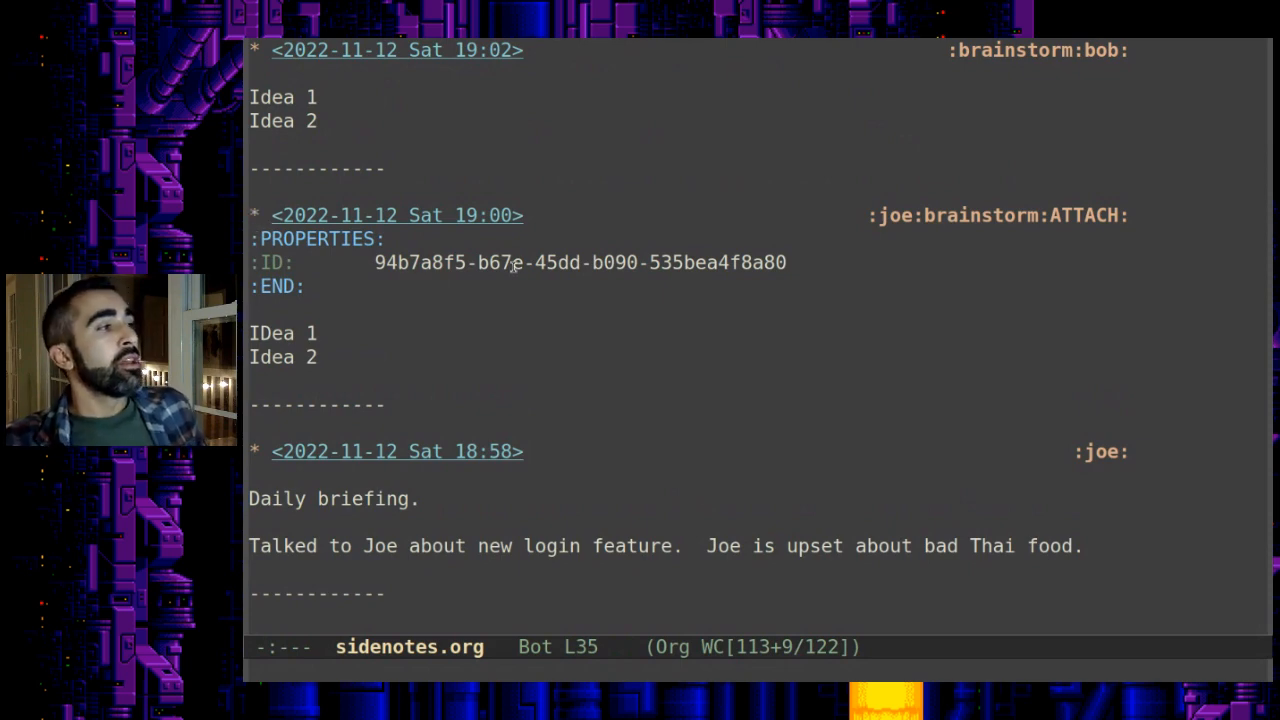
mouse_move(628, 323)
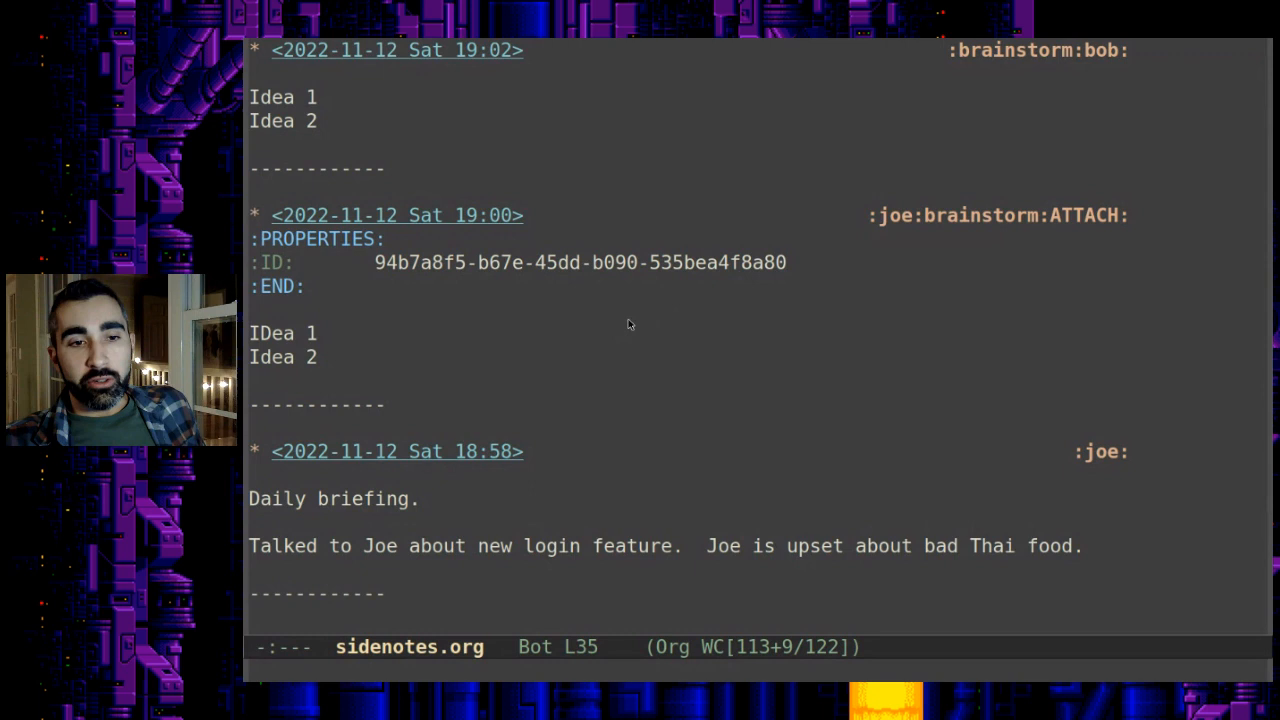
mouse_move(643, 345)
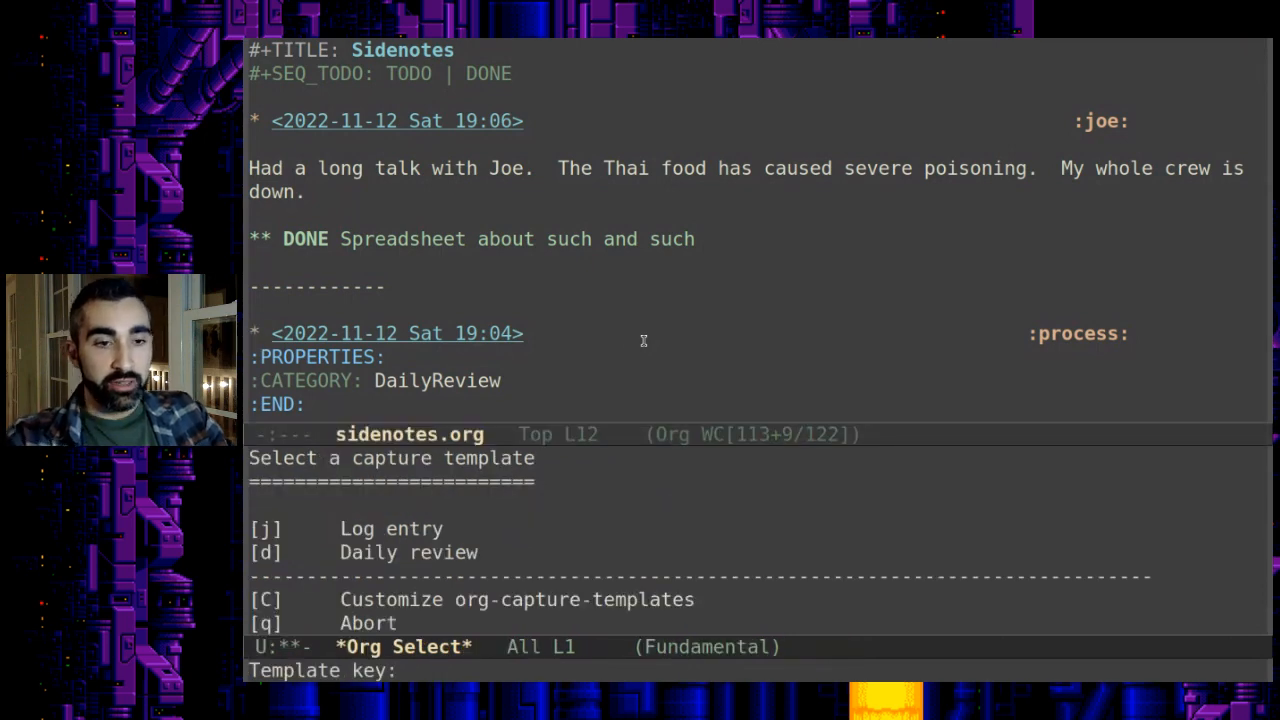
- Capture a Daily review with its first three checklist items ticked and file it
key("d")
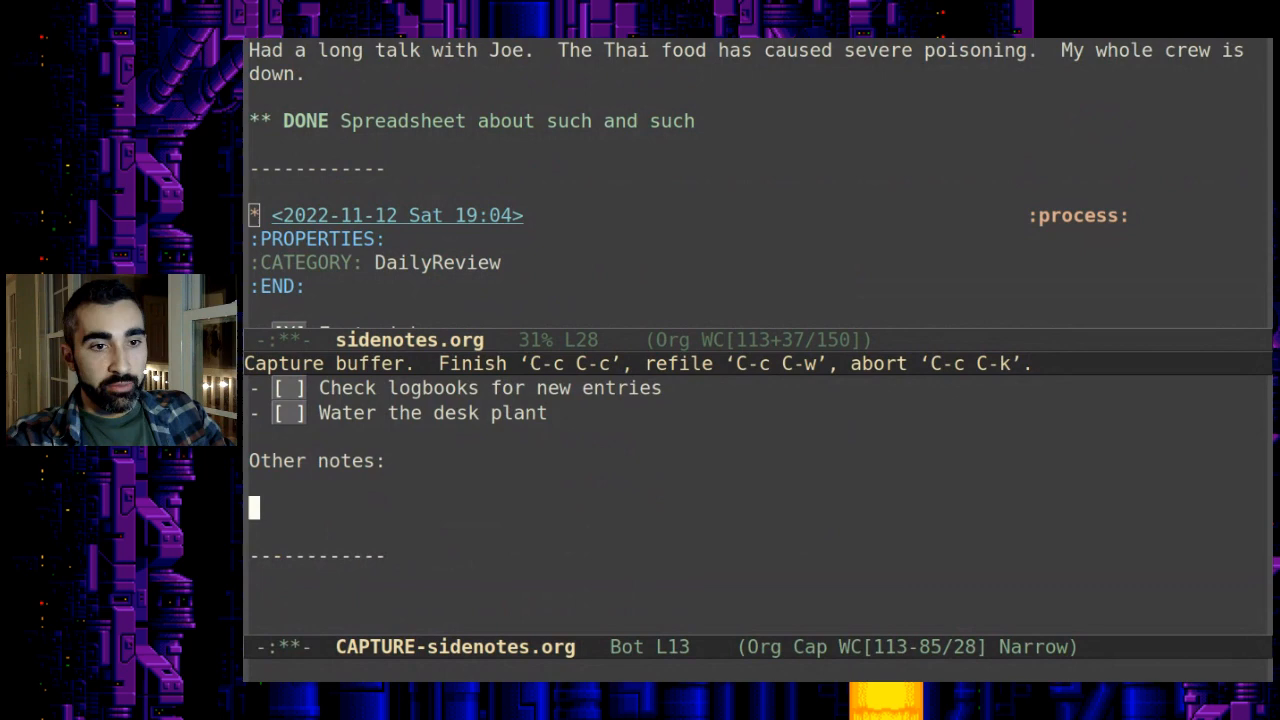
key("C-c C-c")
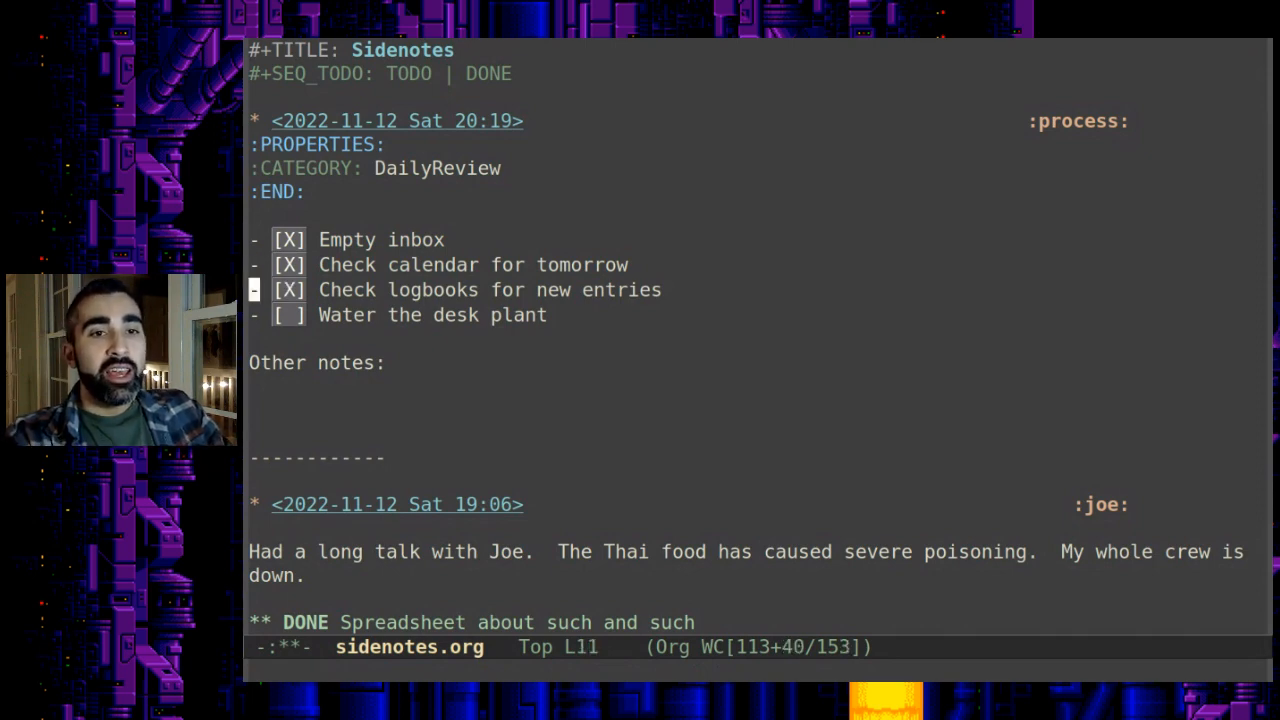
- Open daily.org and place the cursor after the last checklist item for a new entry
key("down")
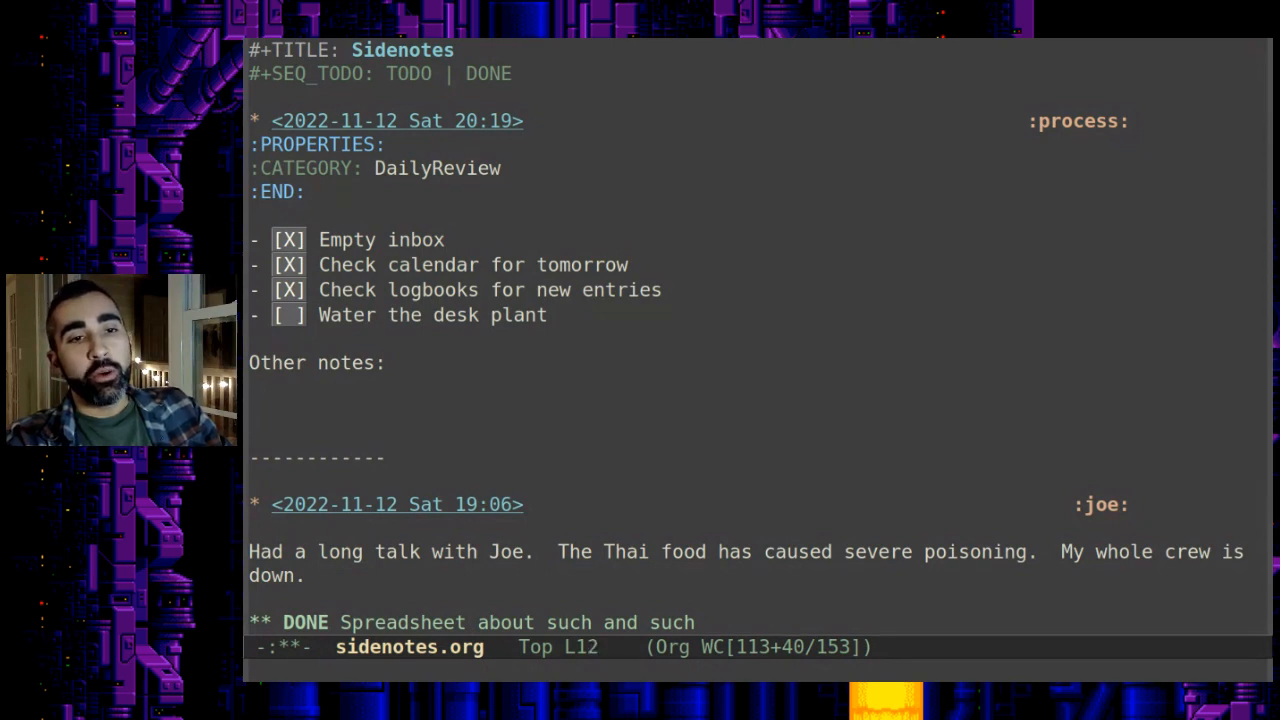
left_click(289, 315)
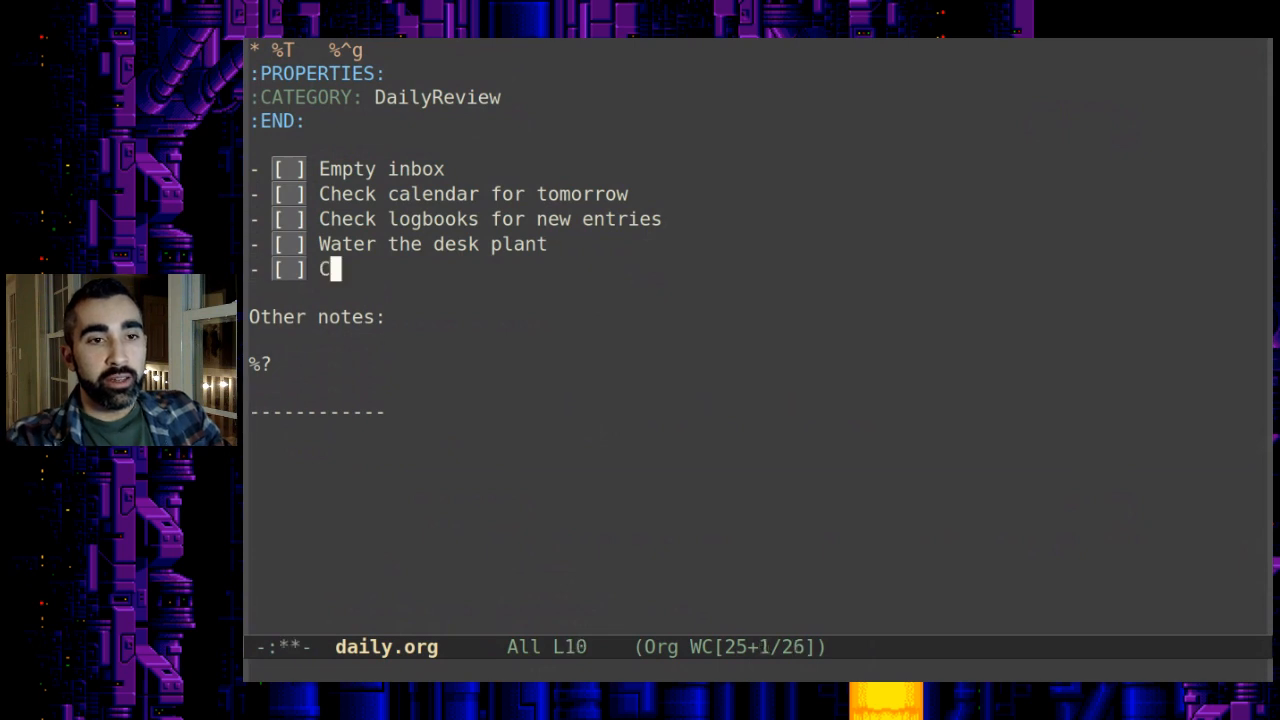
type("heck Joe's calendar")
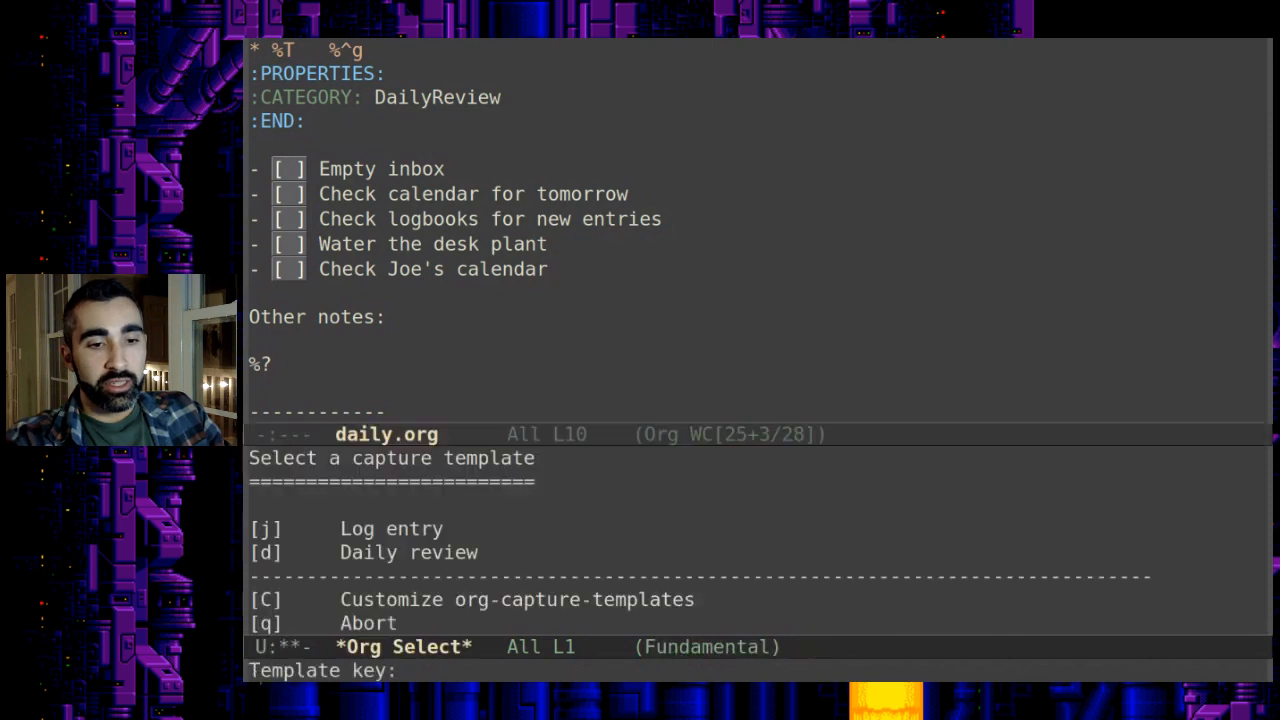
key("d")
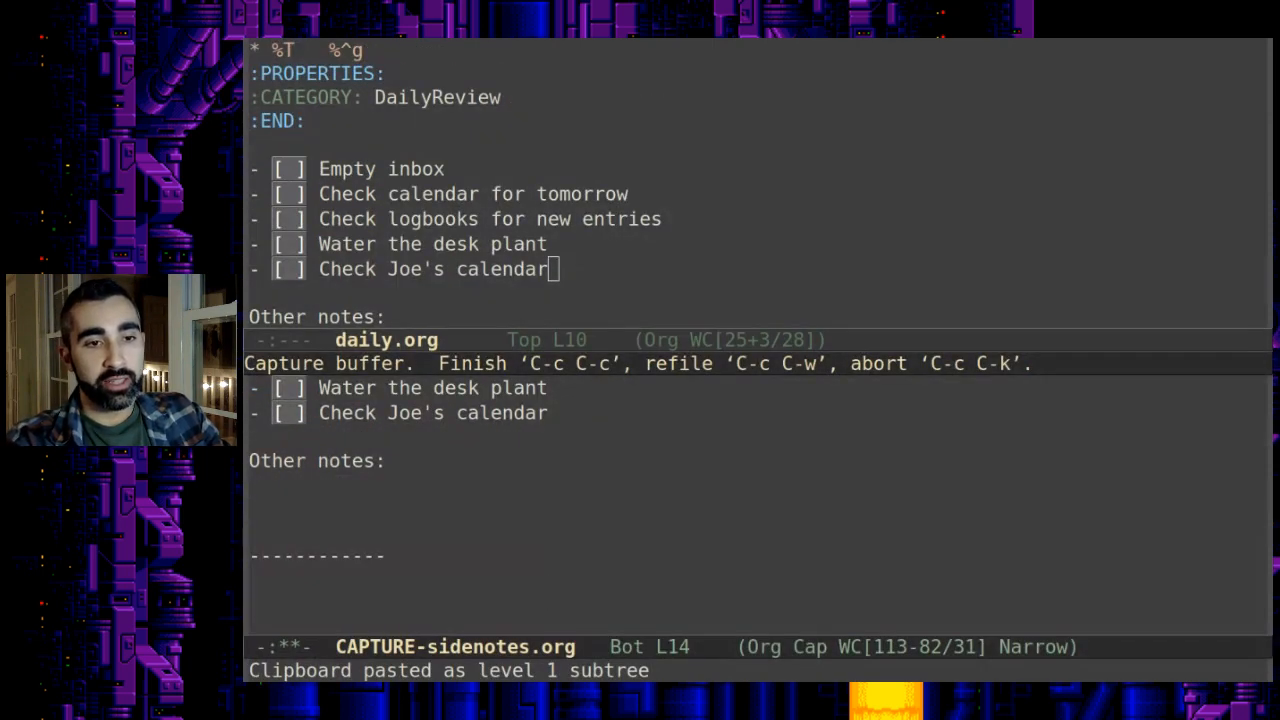
key("C-c C-c")
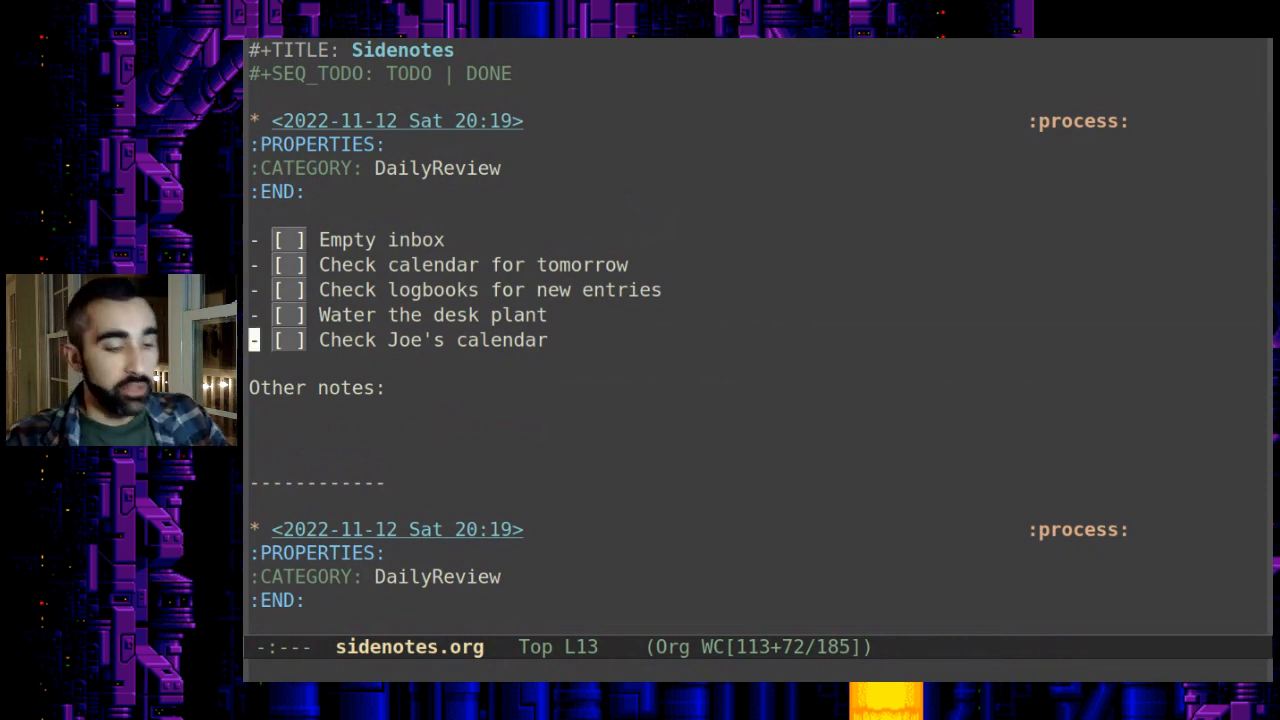
key("C-c C-c")
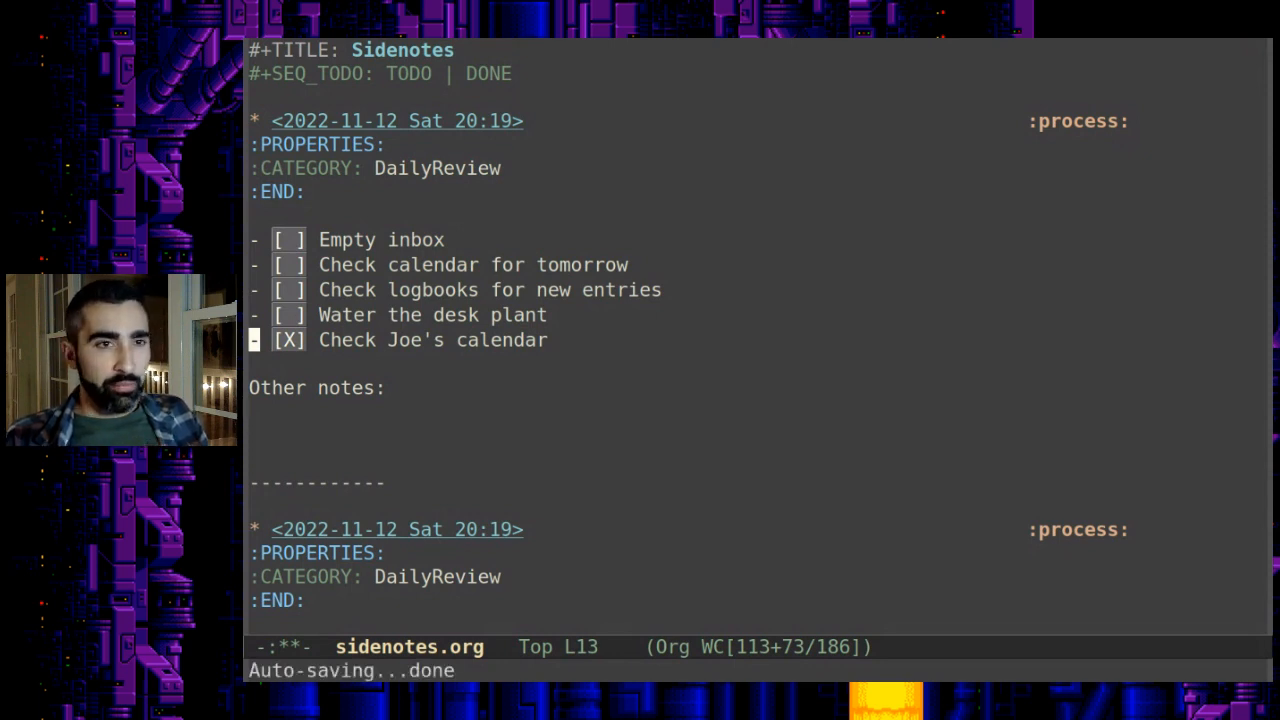
key("up")
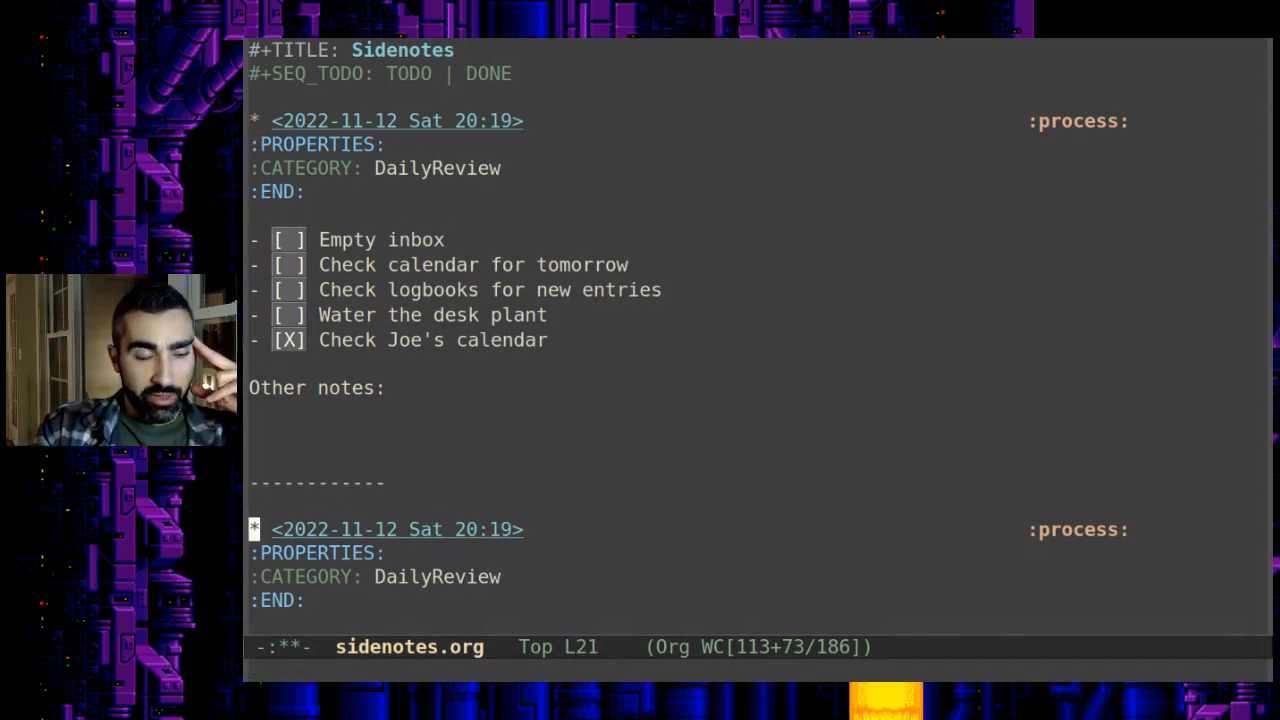
scroll("down", 3)
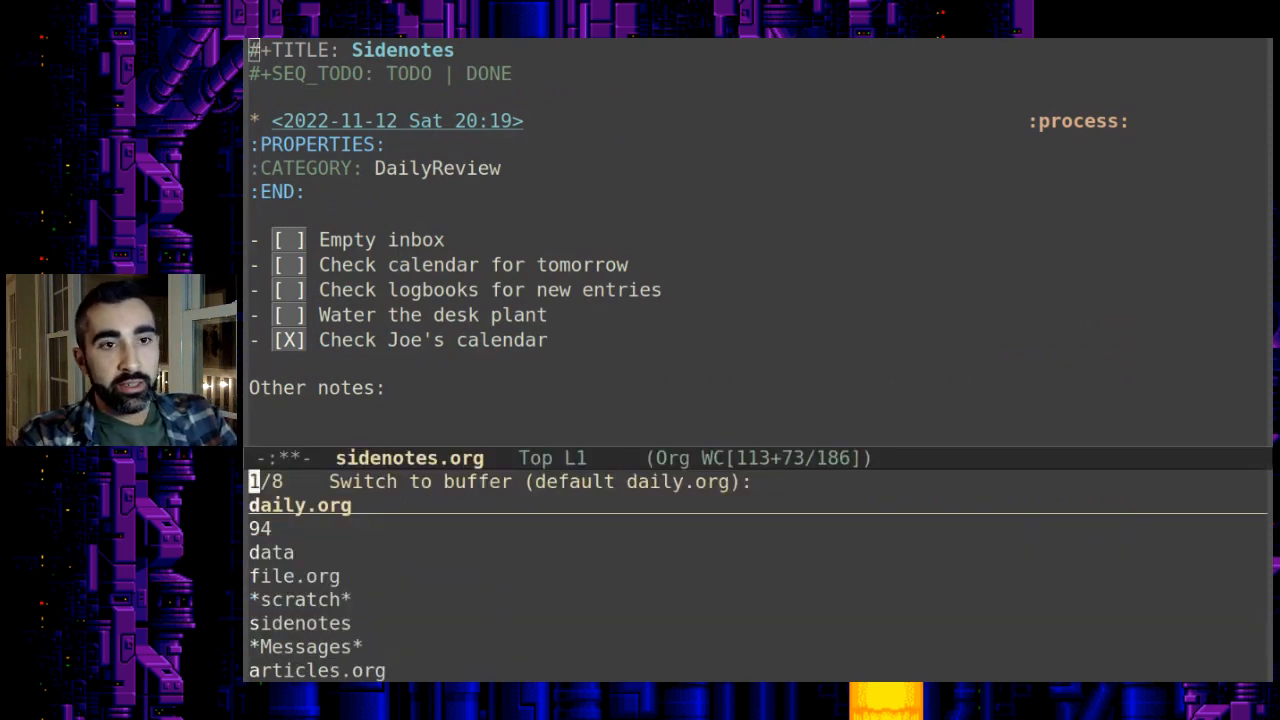
- Switch to the log.org template buffer for the new bob-tagged log entry
key("Return")
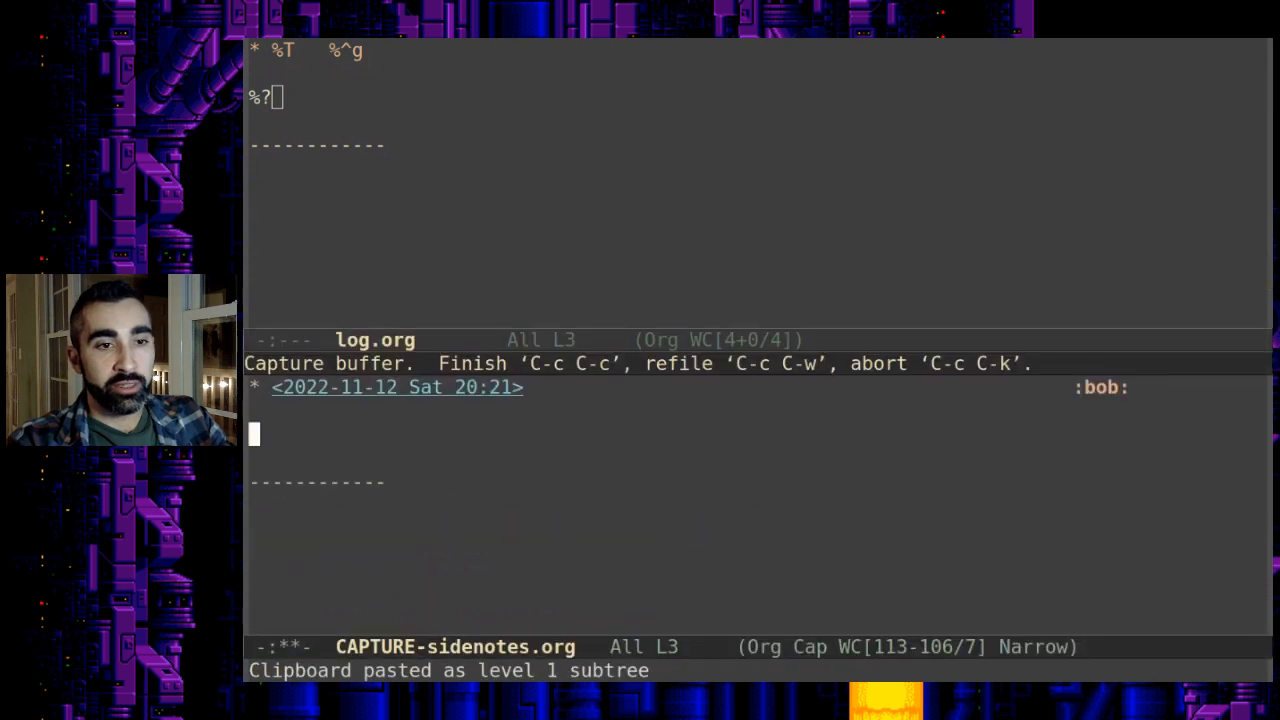
- Write the bob log note: 'Office. Bob dropped in. He's out next week. Fire everyone who sucks.'
type("Office.")
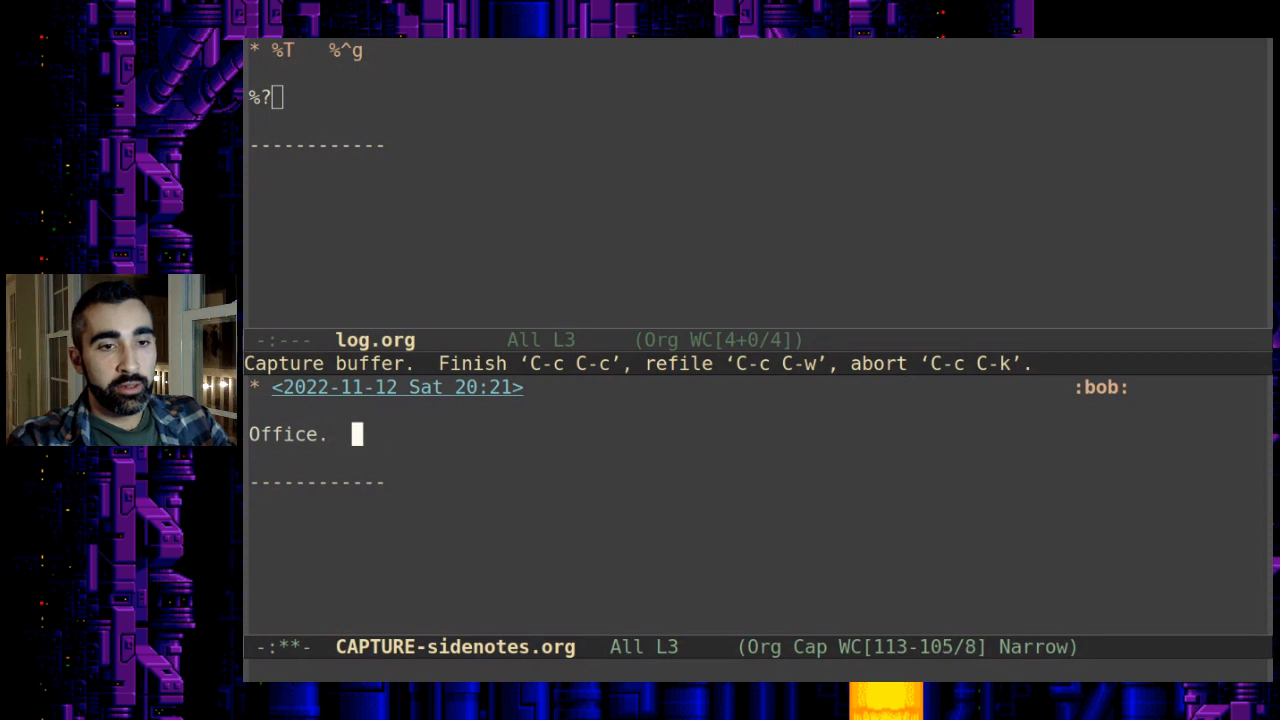
type("Bob dropped in.")
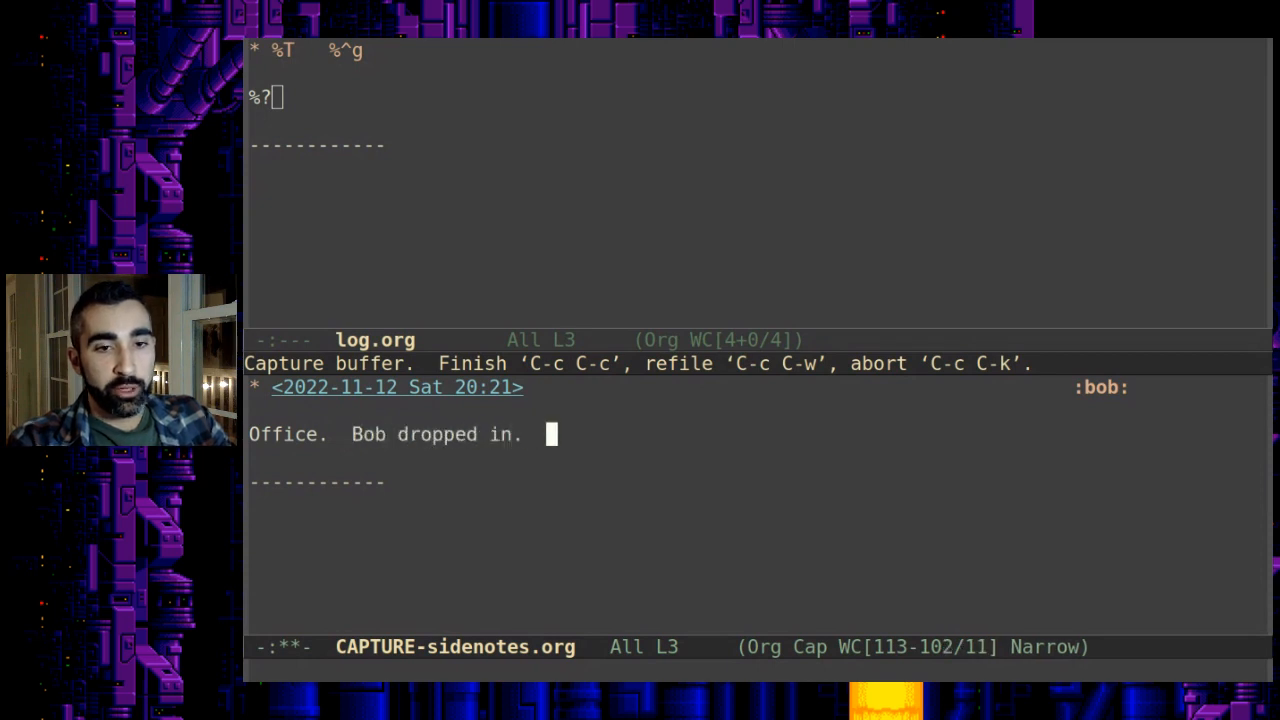
type("He's otu wn")
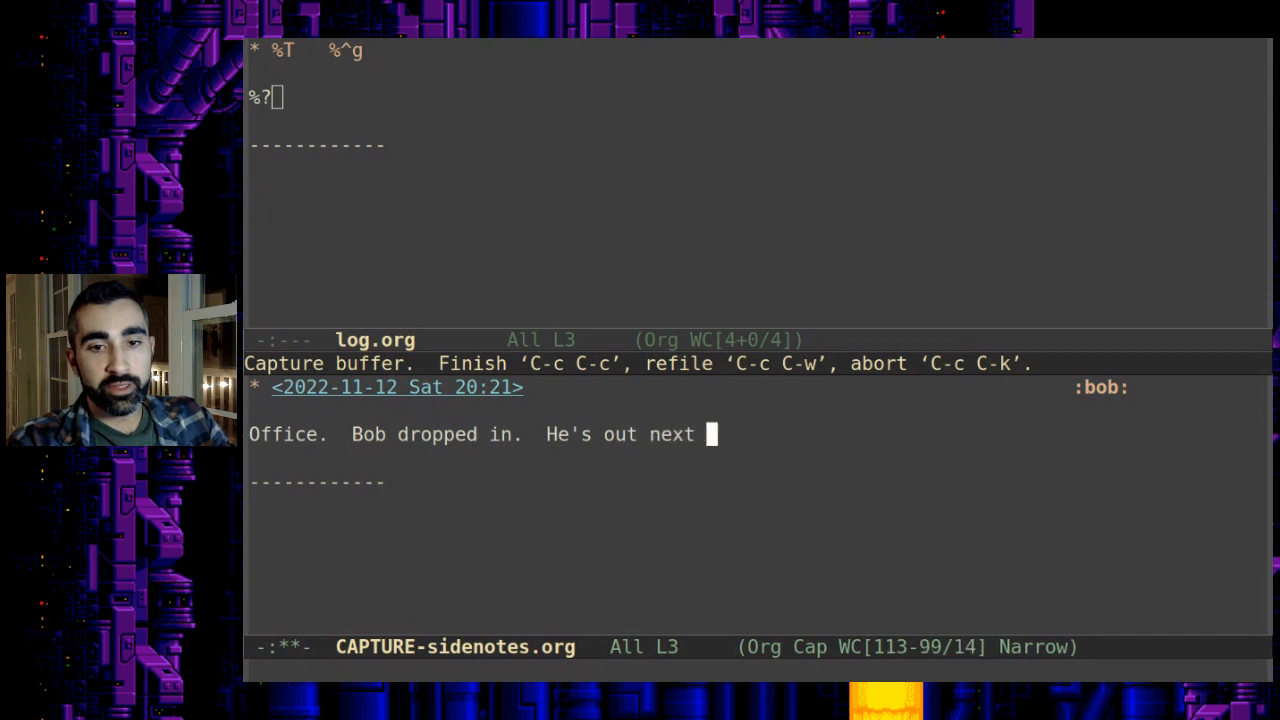
type("week.")
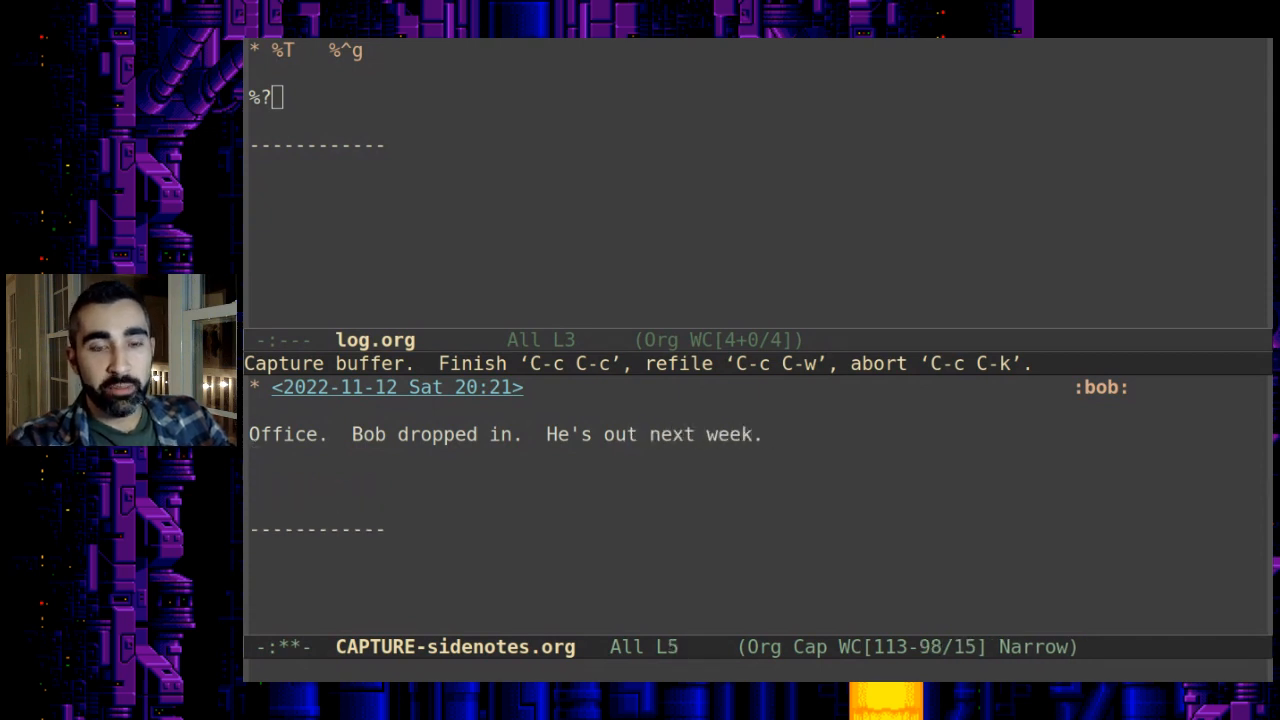
type("Fire")
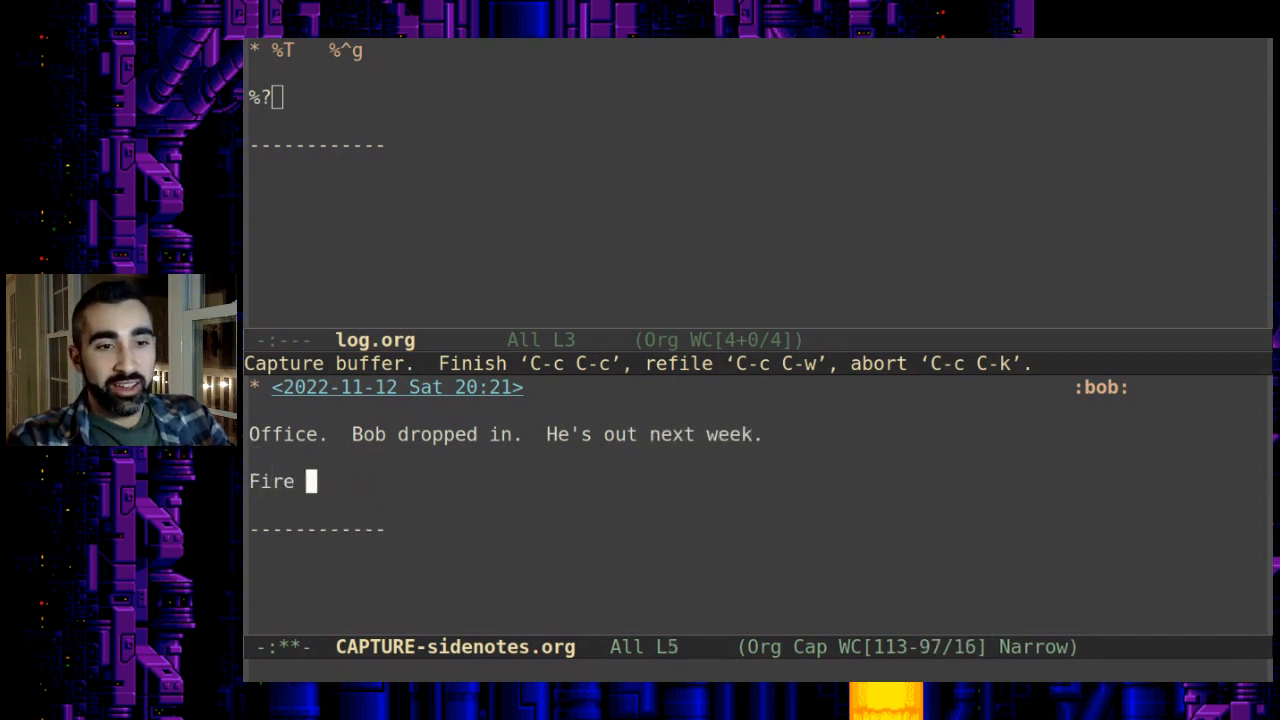
type("everyone who")
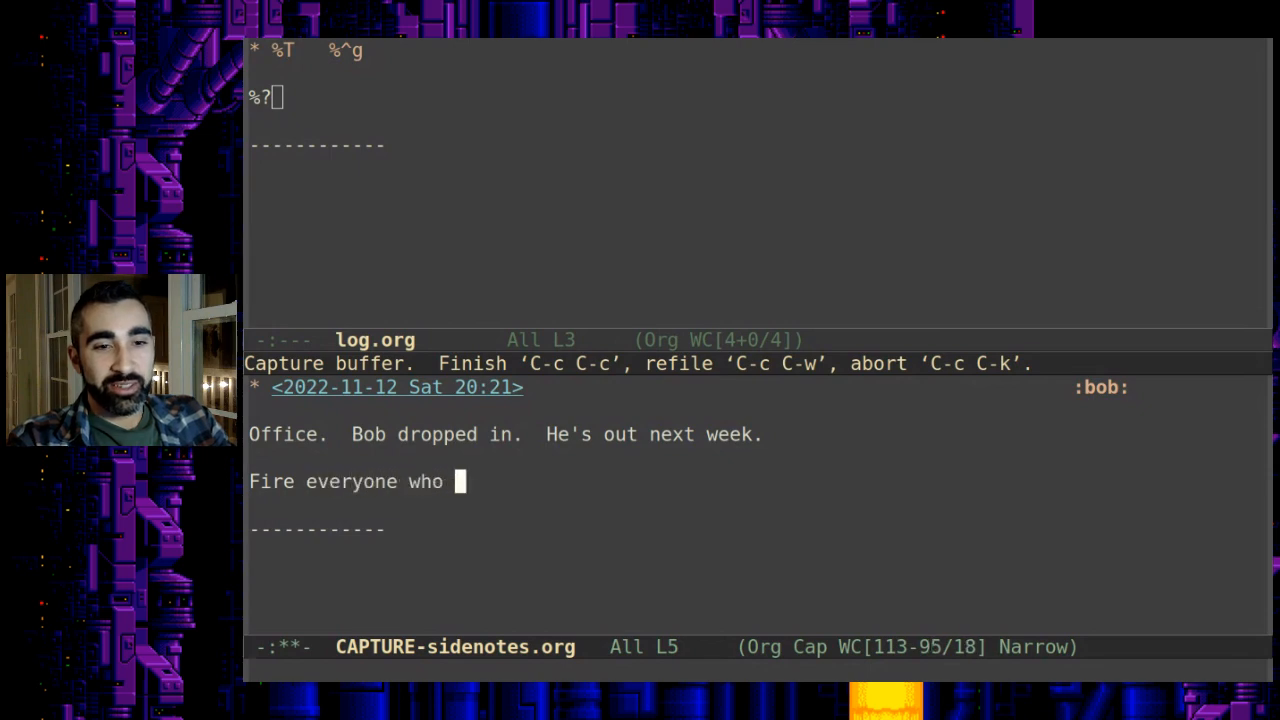
type("sucks.")
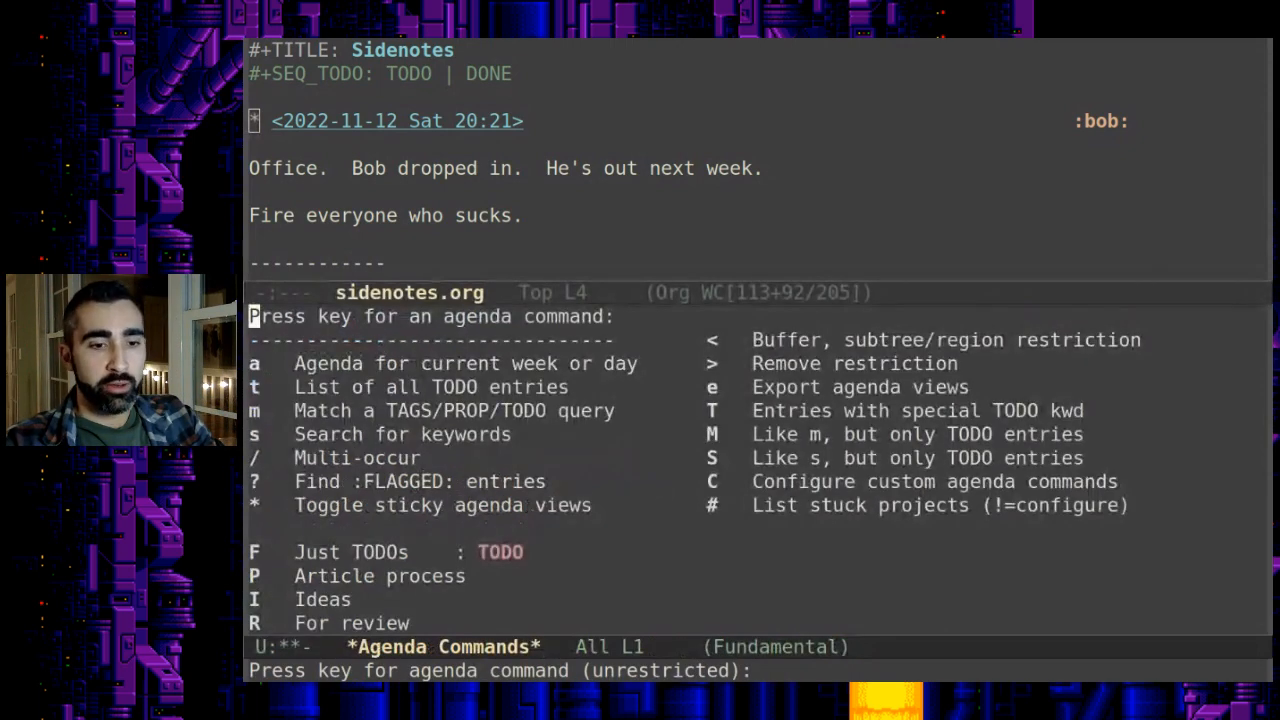
- Run an agenda tag search for 'bob' and move to the older 19:02 brainstorm entry
key("m")
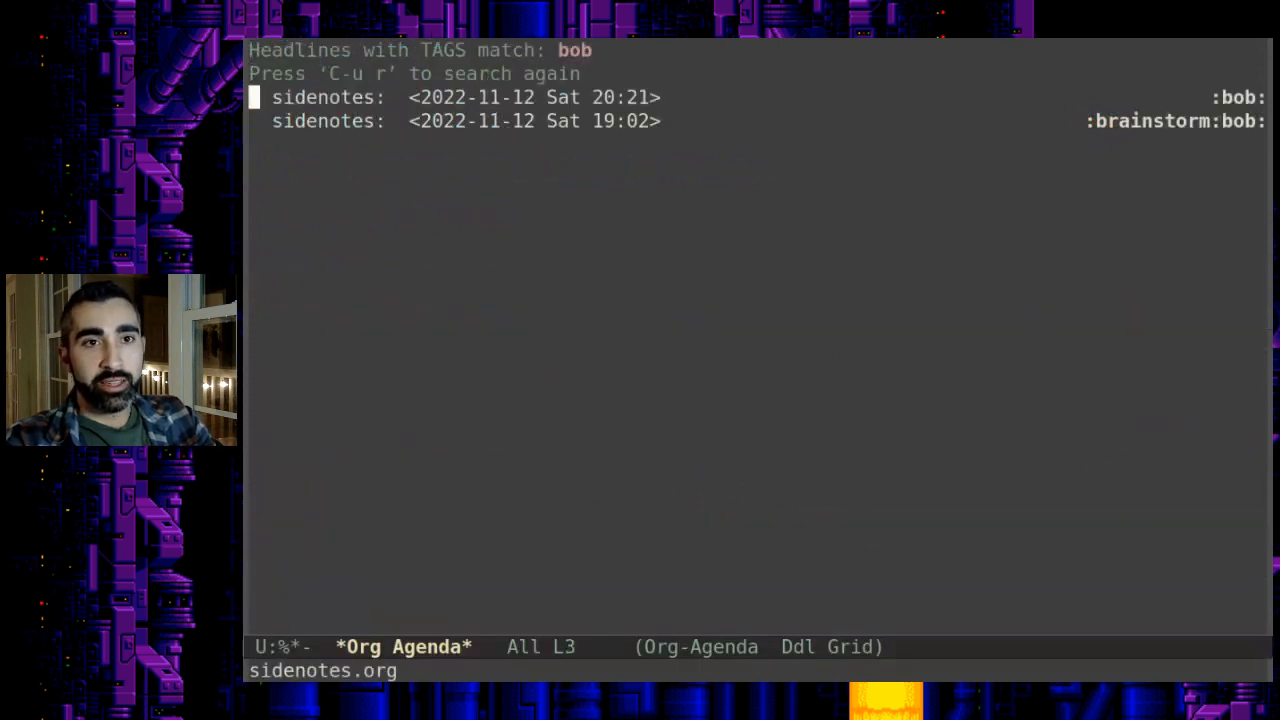
key("down")
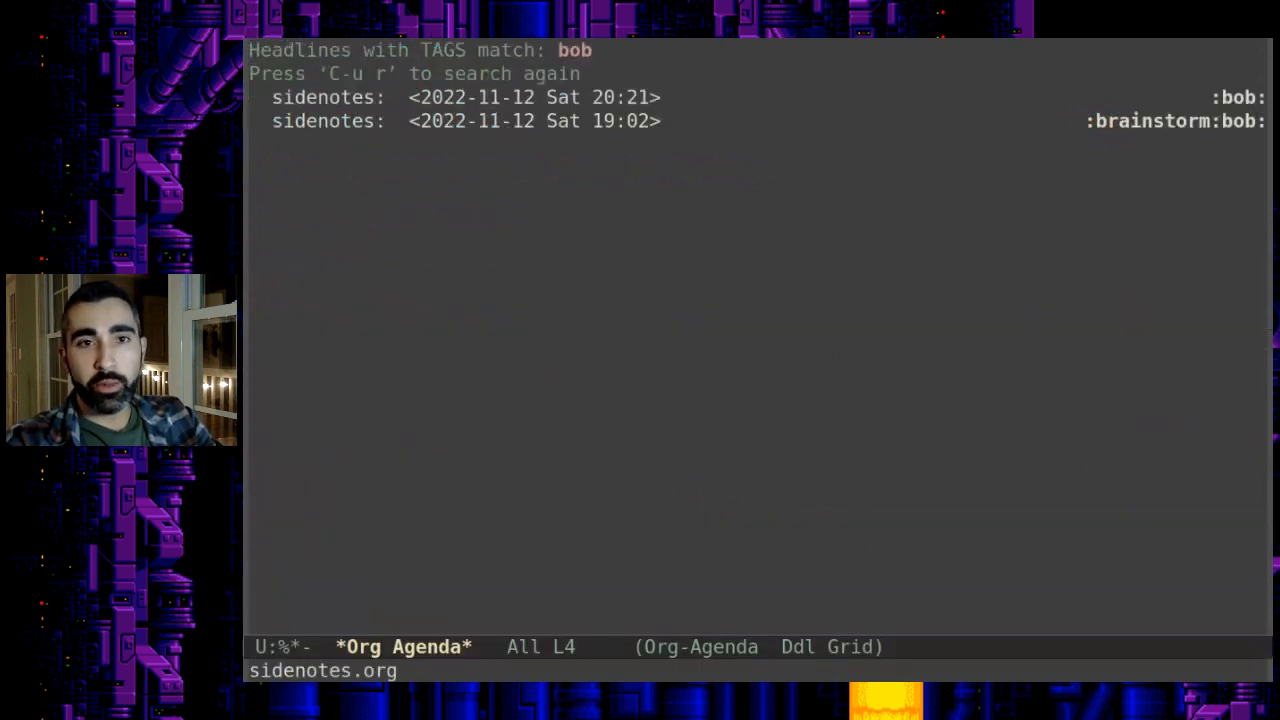